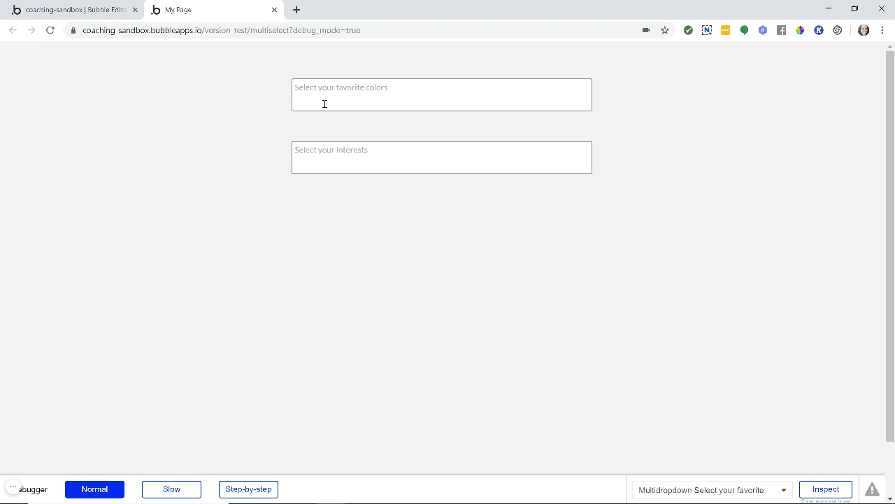
Show the favourite-colours multi-dropdown's properties with static choices Red, Blue and Green.
{"action": "left_click", "coordinate": [441, 95]}
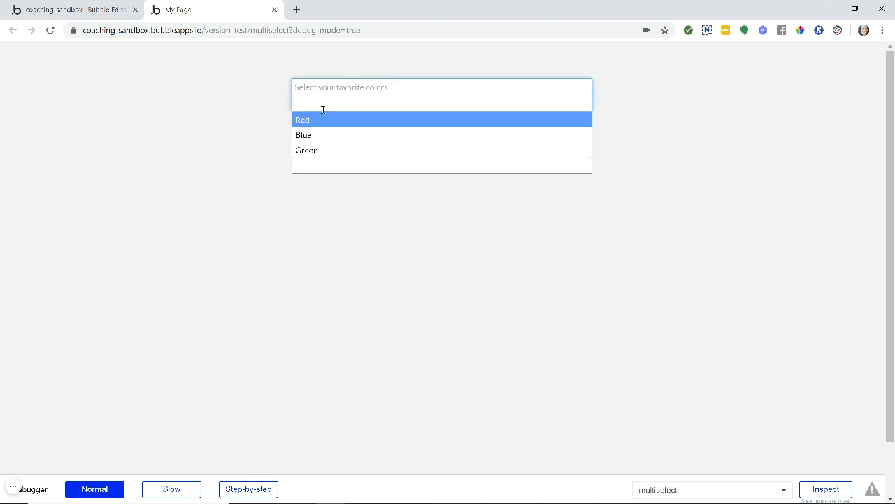
{"action": "mouse_move", "coordinate": [324, 129]}
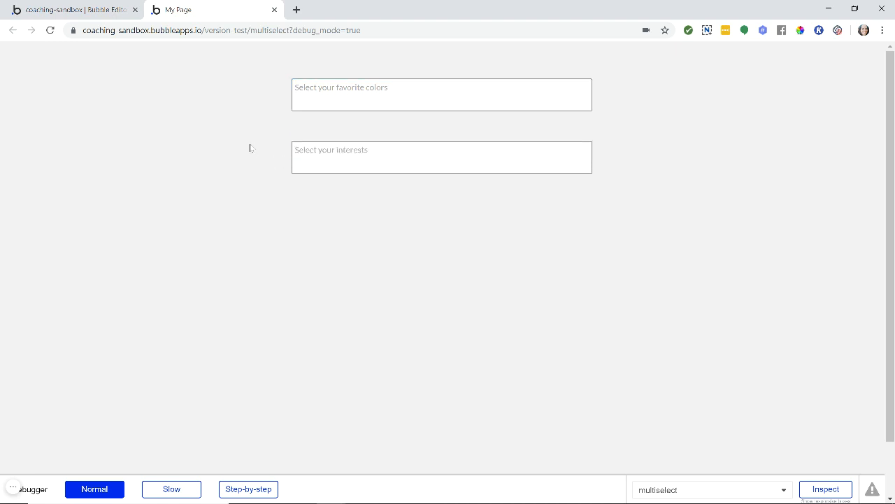
{"action": "left_click", "coordinate": [441, 94]}
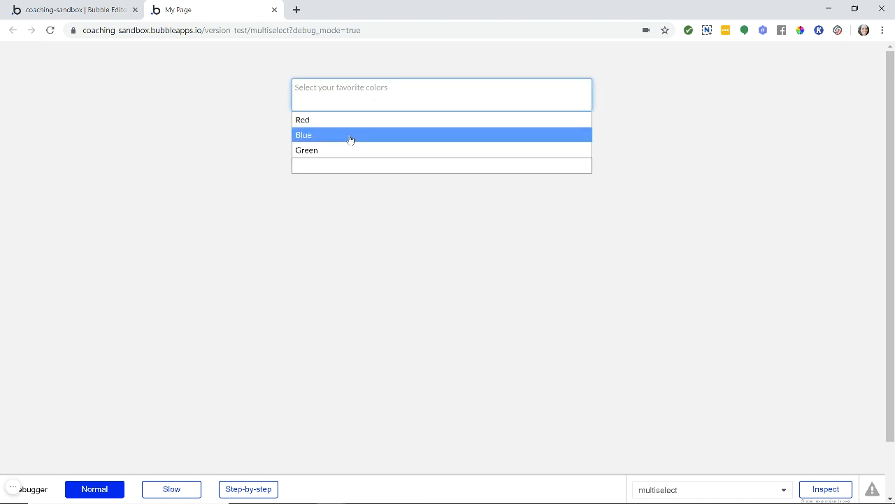
{"action": "mouse_move", "coordinate": [279, 149]}
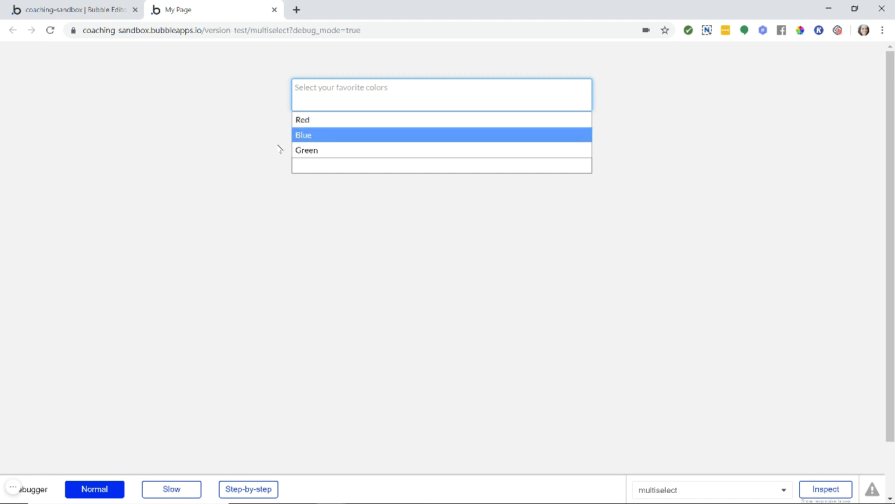
{"action": "mouse_move", "coordinate": [277, 149]}
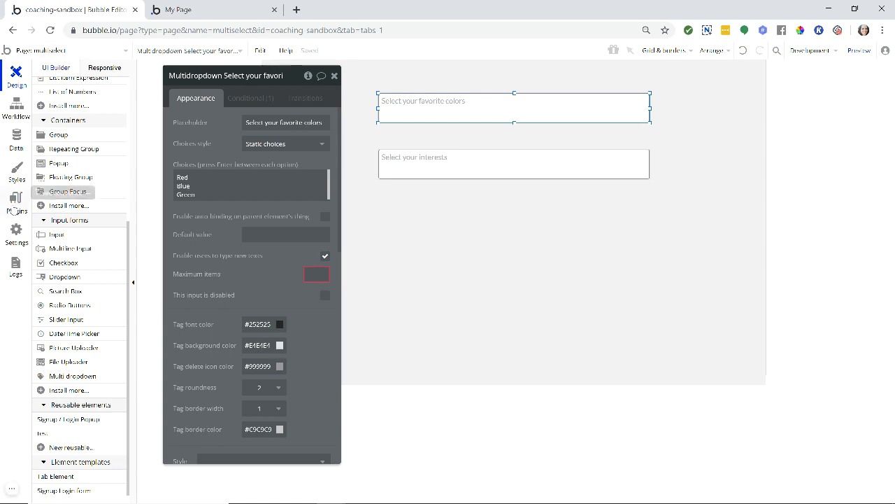
{"action": "left_click", "coordinate": [16, 203]}
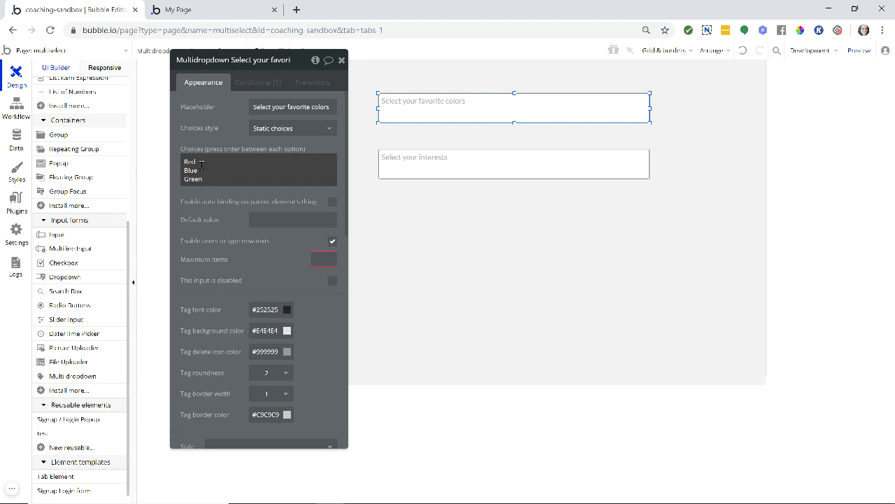
{"action": "mouse_move", "coordinate": [202, 165]}
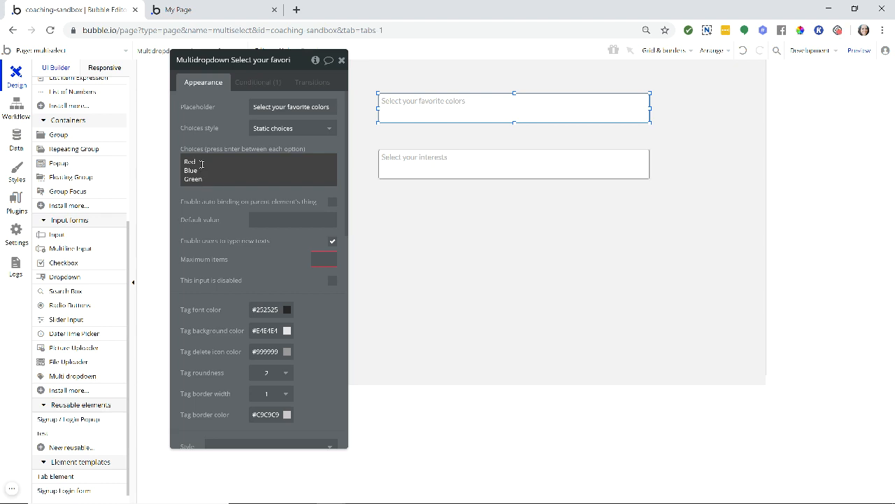
{"action": "mouse_move", "coordinate": [198, 172]}
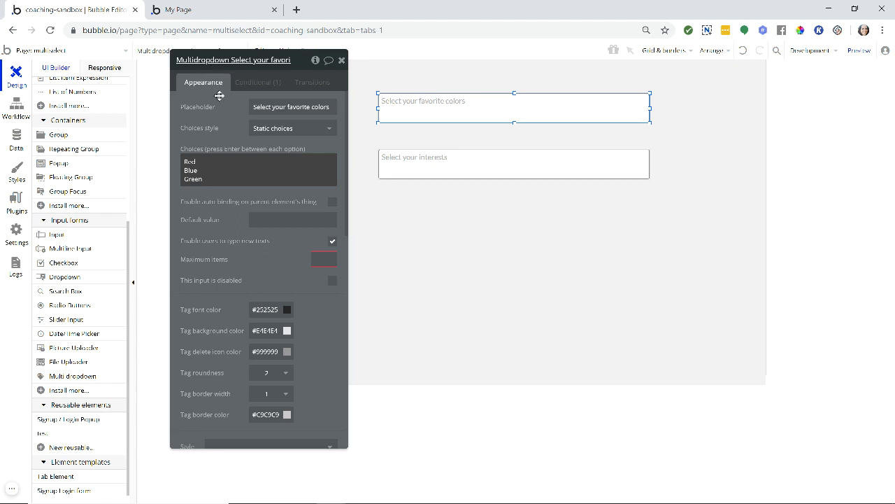
{"action": "mouse_move", "coordinate": [227, 182]}
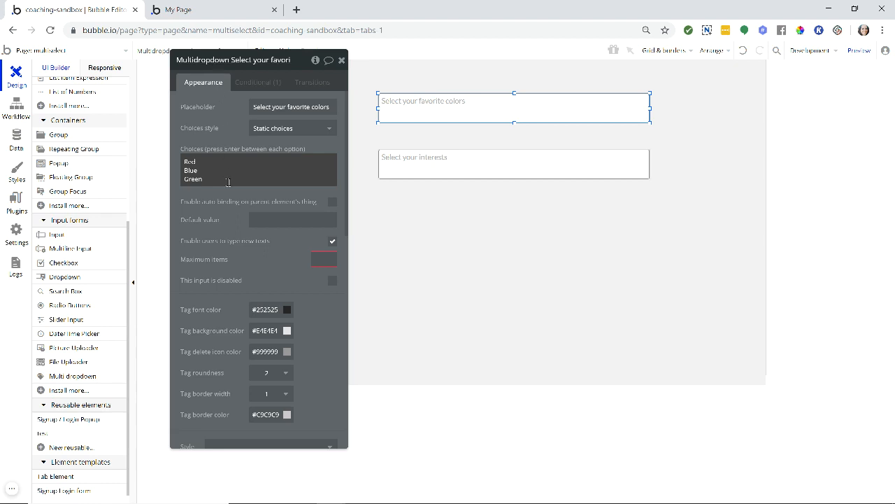
{"action": "mouse_move", "coordinate": [209, 243]}
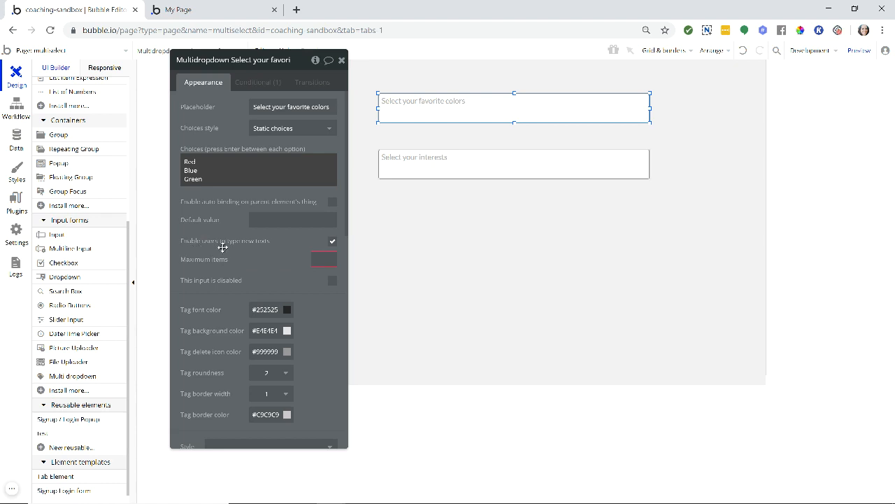
{"action": "mouse_move", "coordinate": [323, 245]}
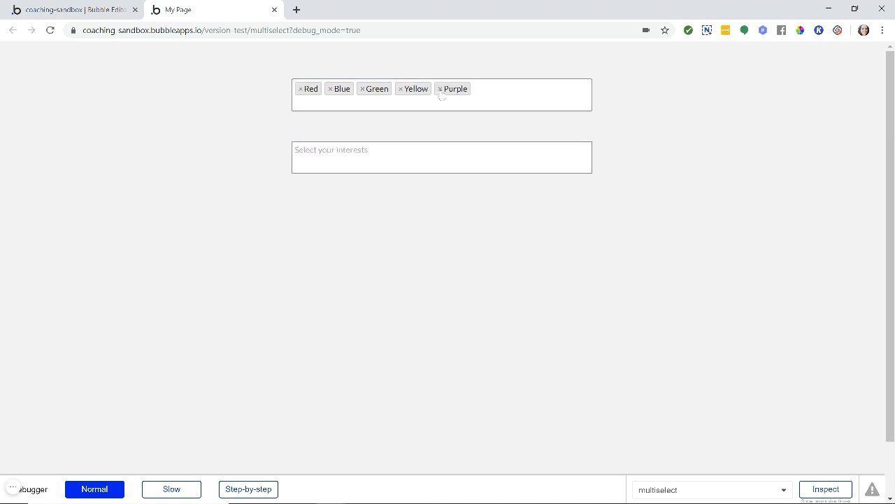
{"action": "mouse_move", "coordinate": [404, 98]}
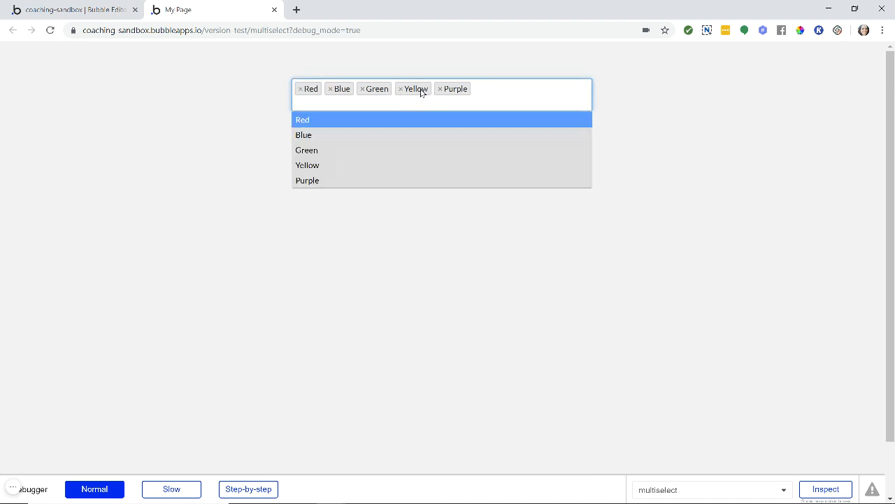
{"action": "mouse_move", "coordinate": [356, 92]}
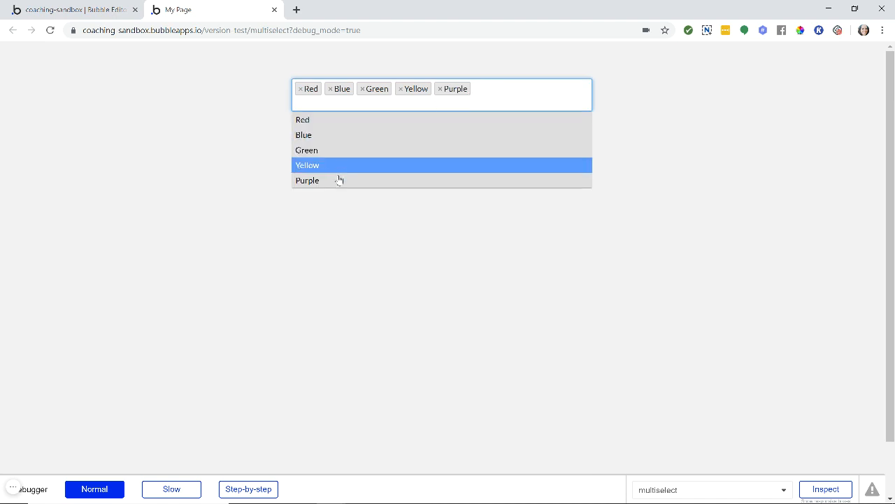
{"action": "mouse_move", "coordinate": [330, 168]}
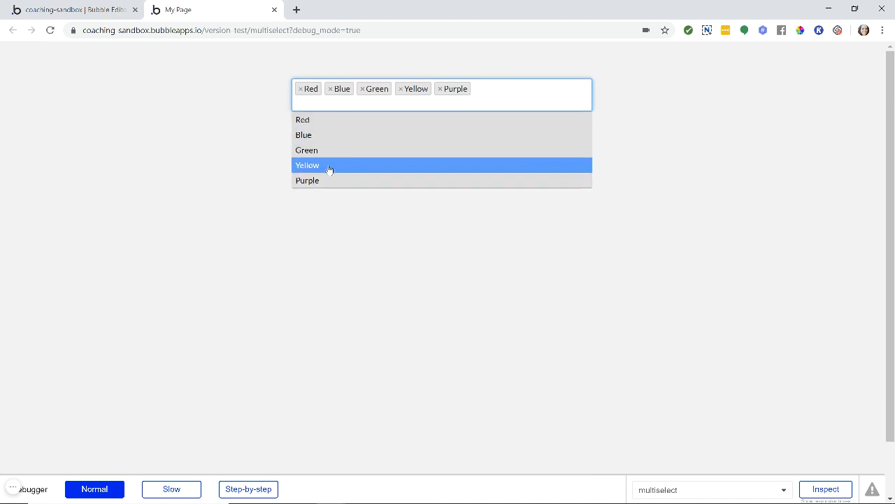
{"action": "mouse_move", "coordinate": [314, 183]}
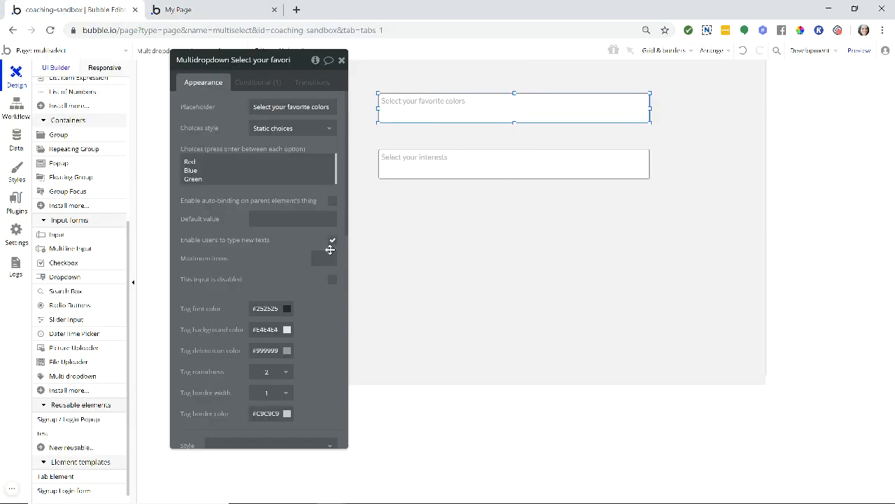
{"action": "mouse_move", "coordinate": [254, 242]}
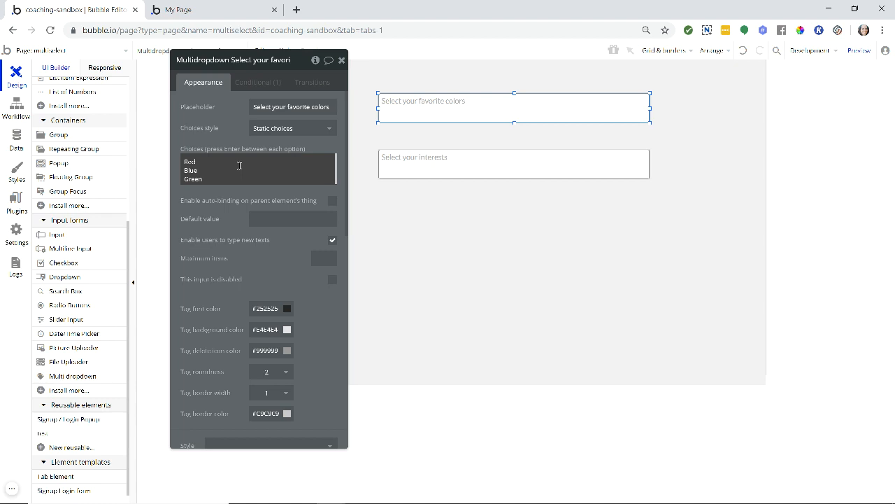
{"action": "mouse_move", "coordinate": [285, 153]}
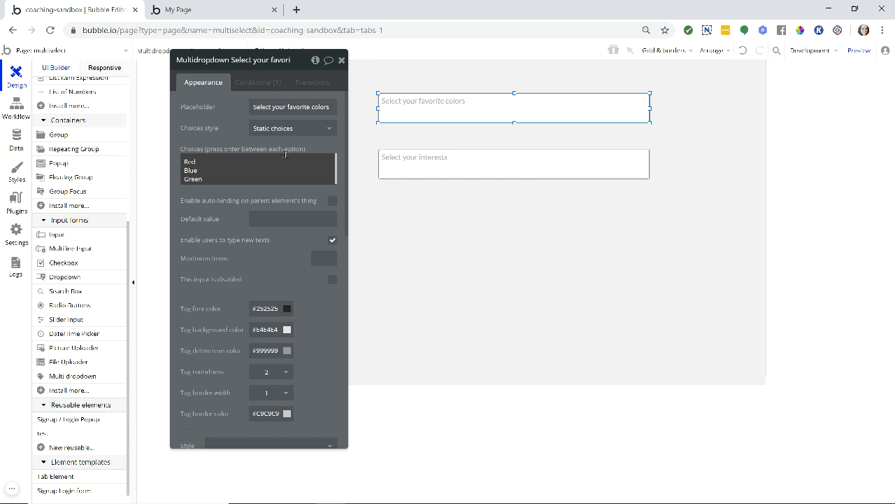
{"action": "mouse_move", "coordinate": [297, 134]}
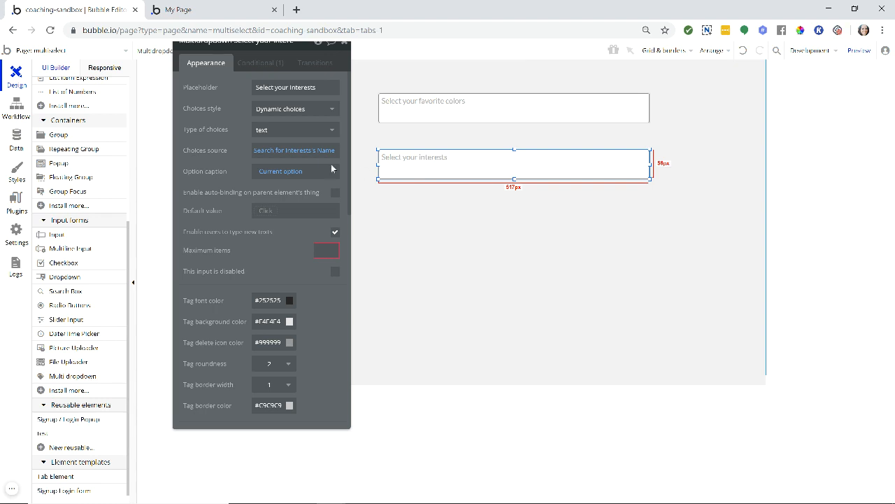
{"action": "mouse_move", "coordinate": [295, 149]}
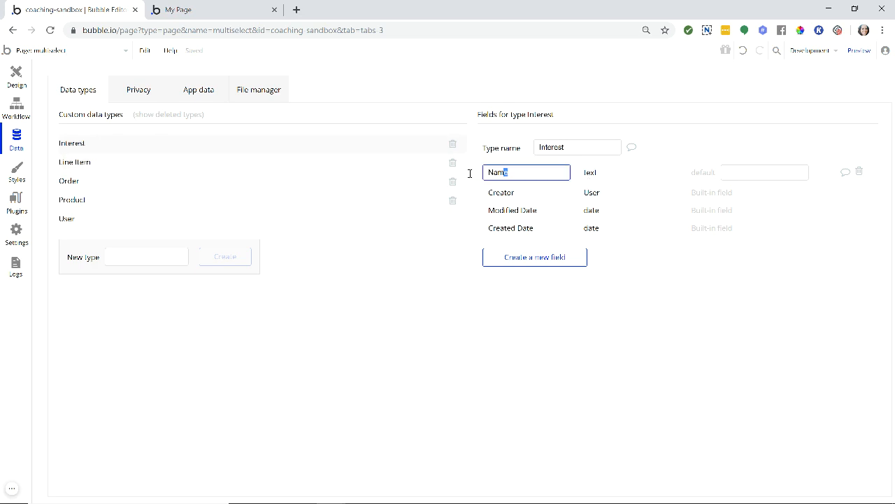
Check the Interest type's Name field and list the stored records Reading, Cooking, Hiking.
{"action": "double_click", "coordinate": [498, 172]}
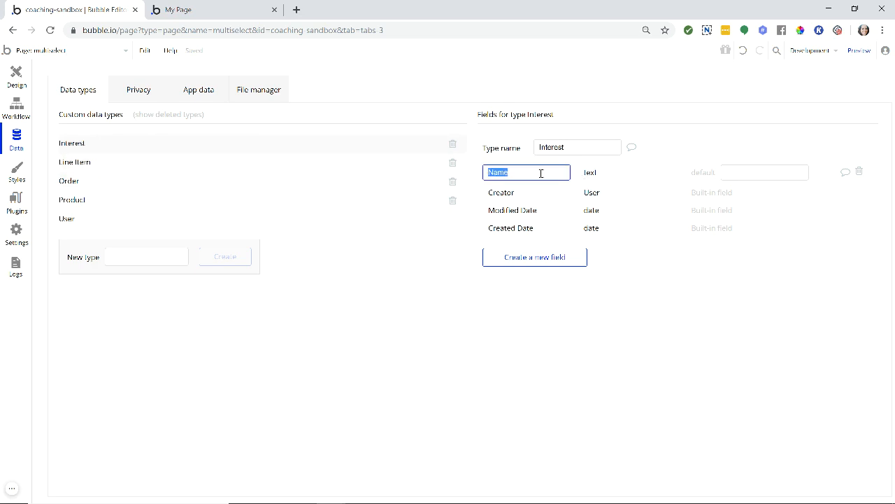
{"action": "left_click", "coordinate": [198, 89]}
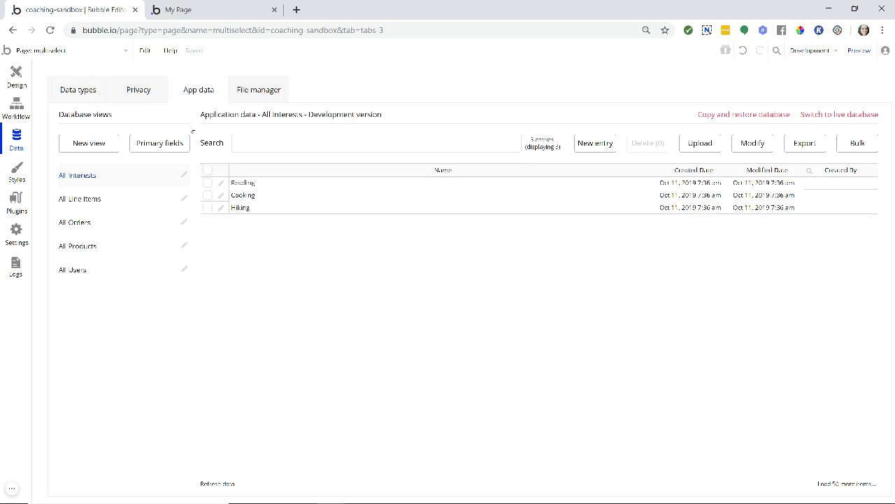
{"action": "mouse_move", "coordinate": [103, 179]}
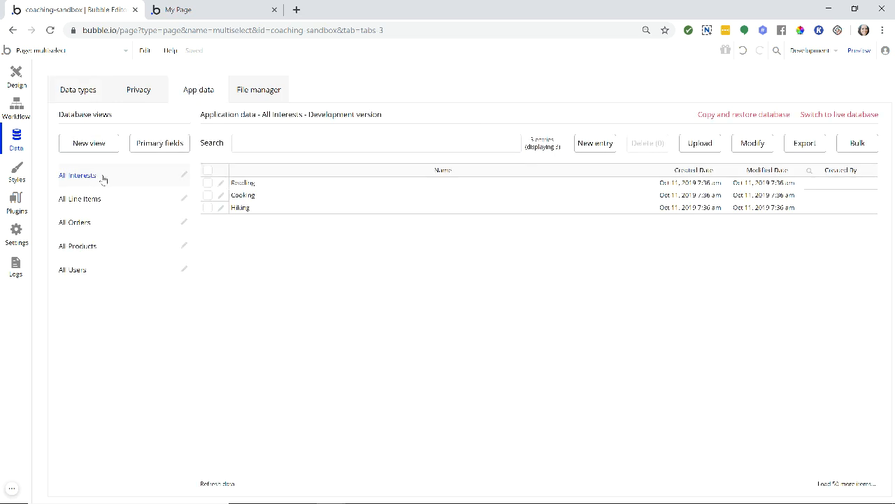
{"action": "mouse_move", "coordinate": [289, 188]}
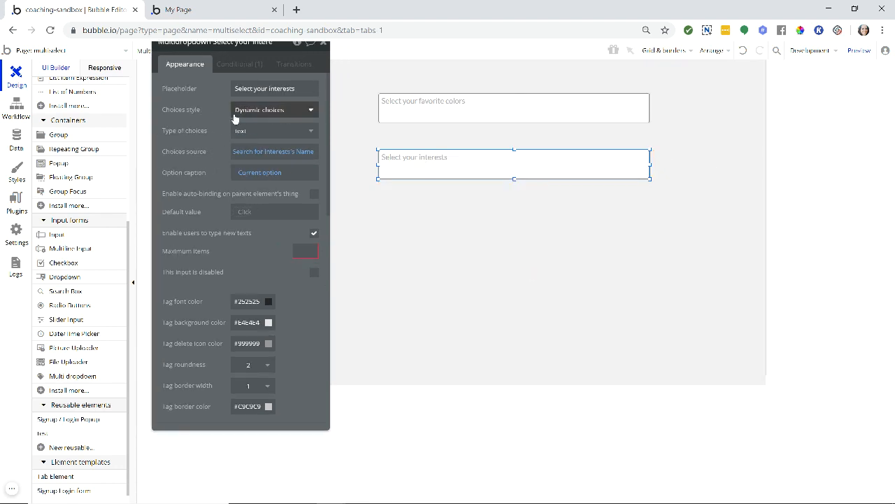
{"action": "mouse_move", "coordinate": [301, 117]}
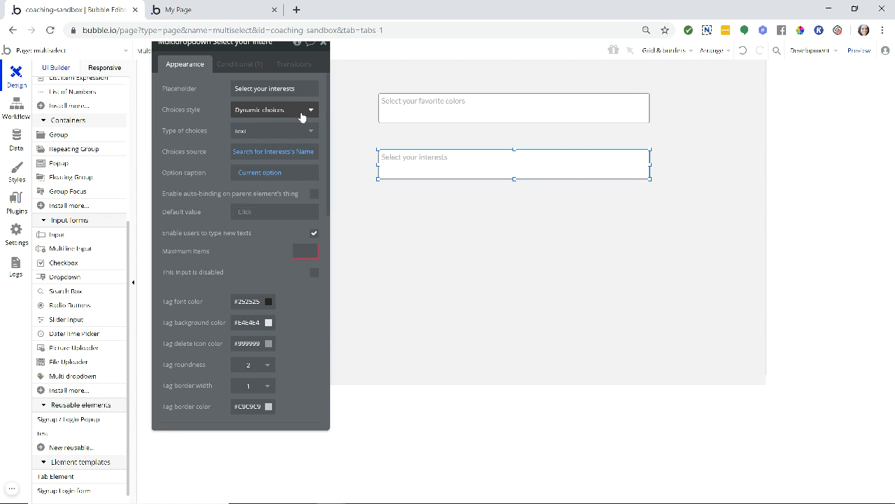
{"action": "mouse_move", "coordinate": [205, 132]}
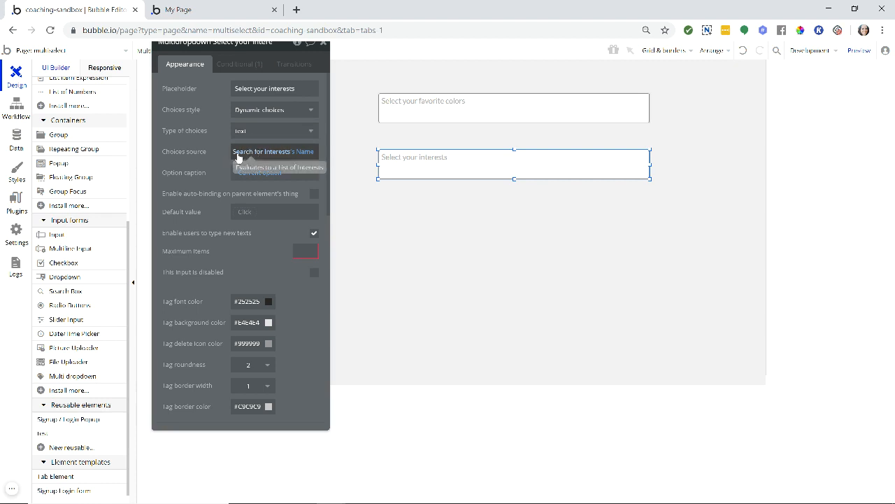
{"action": "mouse_move", "coordinate": [249, 155]}
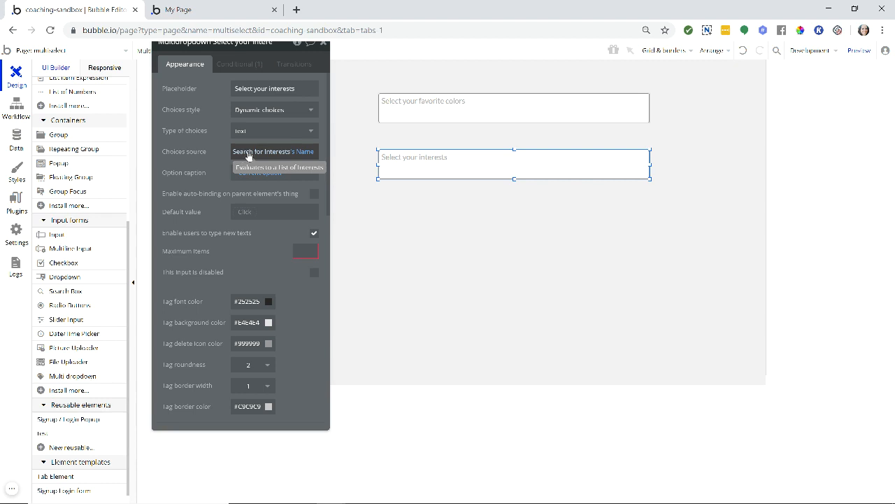
{"action": "mouse_move", "coordinate": [261, 156]}
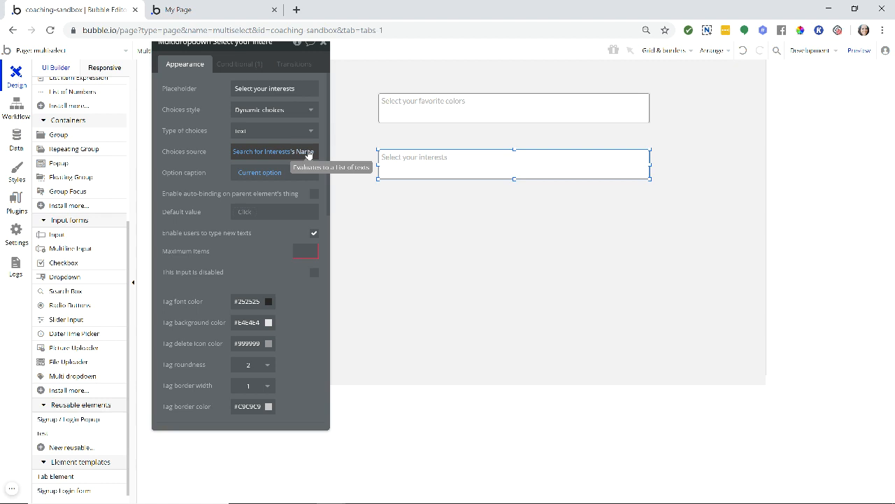
{"action": "mouse_move", "coordinate": [273, 151]}
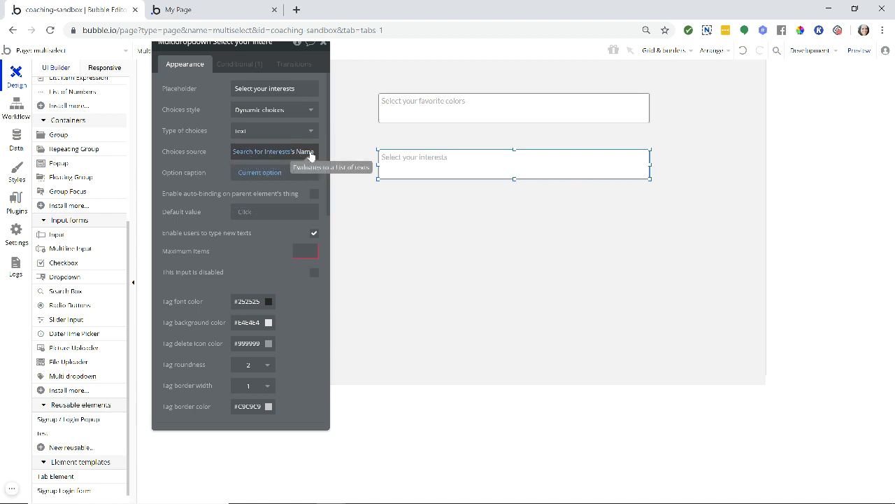
{"action": "mouse_move", "coordinate": [268, 134]}
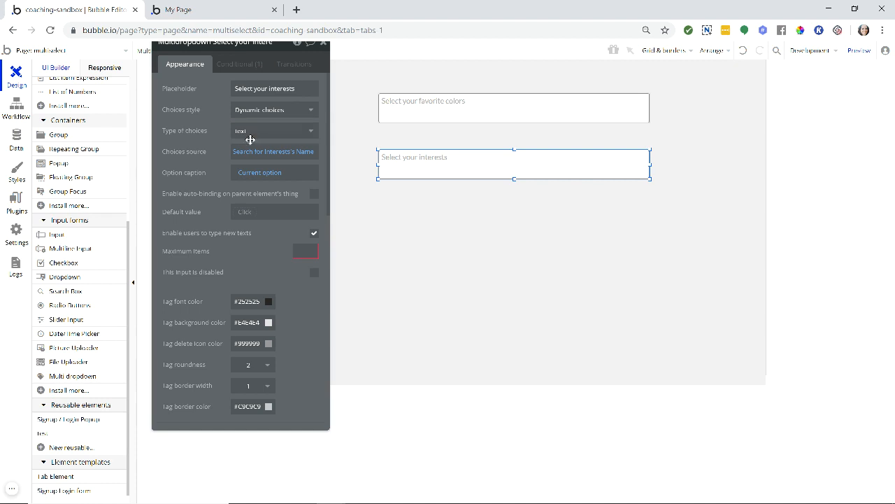
{"action": "mouse_move", "coordinate": [258, 198]}
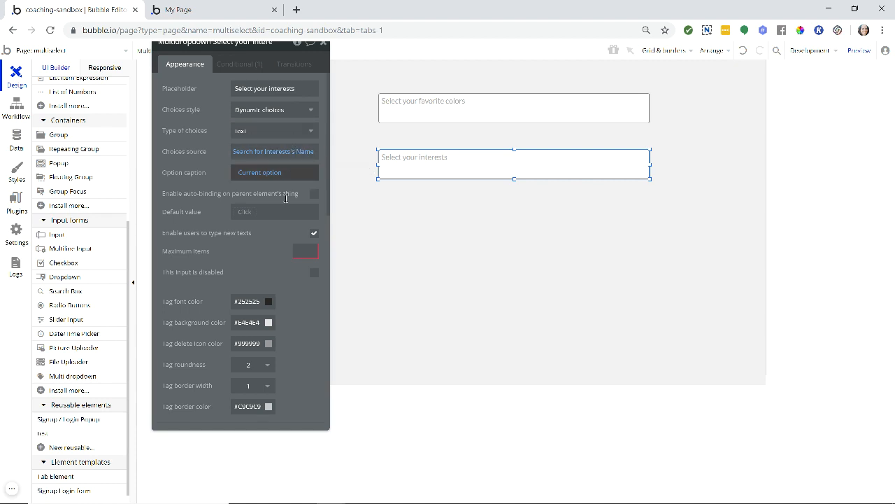
{"action": "mouse_move", "coordinate": [243, 233]}
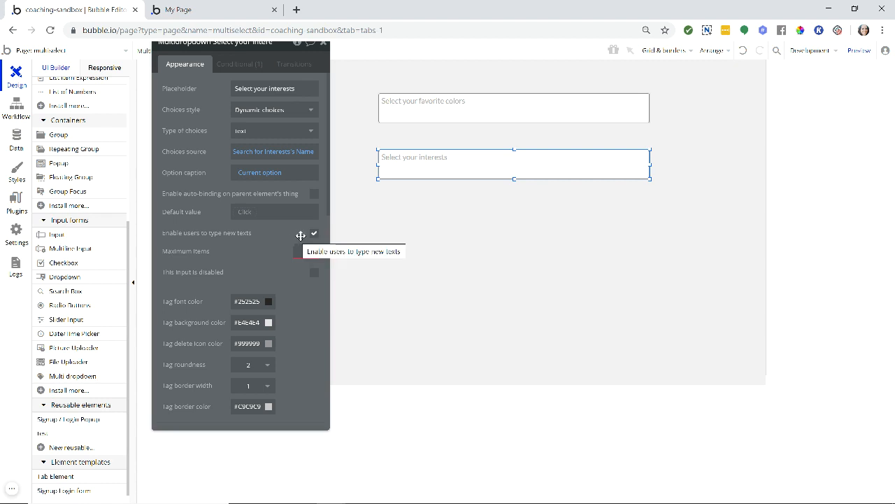
Review the interests multi-dropdown's choice type, sourced from Search for Interests's Name.
{"action": "left_click", "coordinate": [273, 130]}
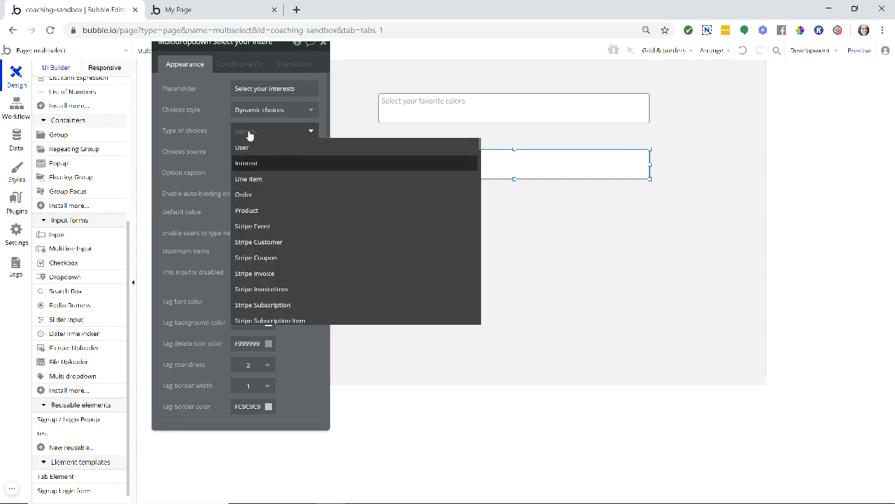
{"action": "left_click", "coordinate": [246, 163]}
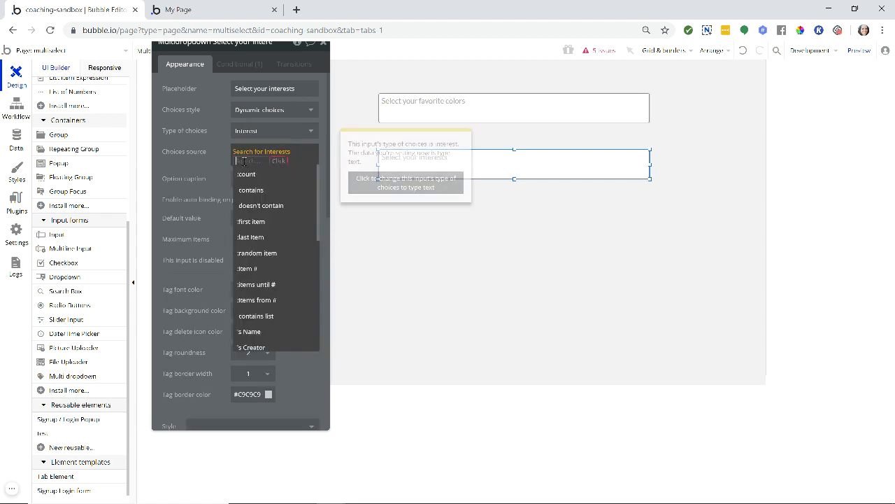
{"action": "left_click", "coordinate": [273, 151]}
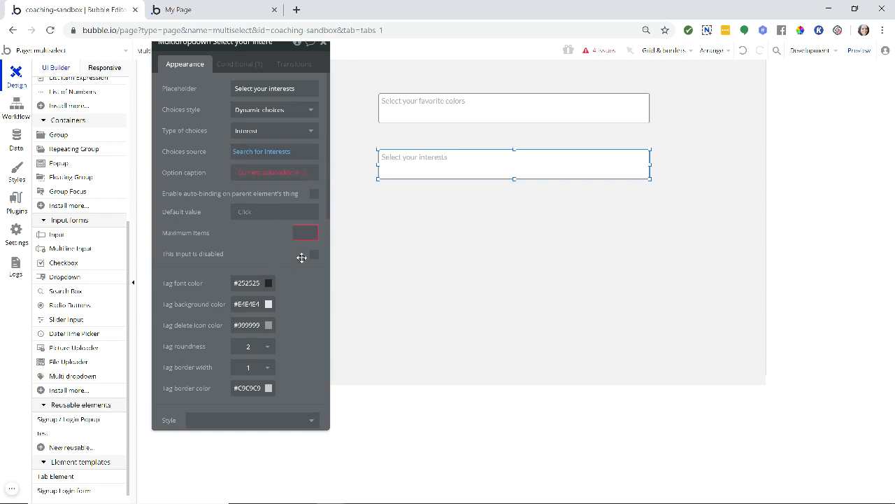
{"action": "mouse_move", "coordinate": [251, 230]}
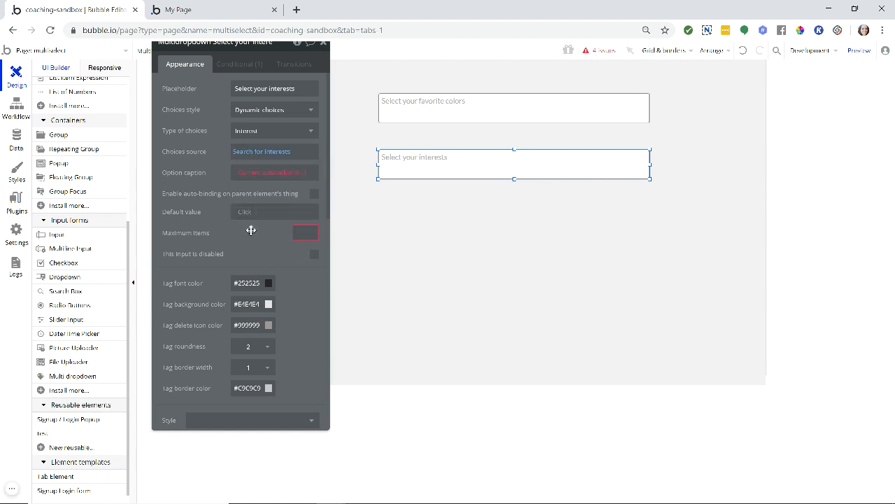
{"action": "mouse_move", "coordinate": [289, 194]}
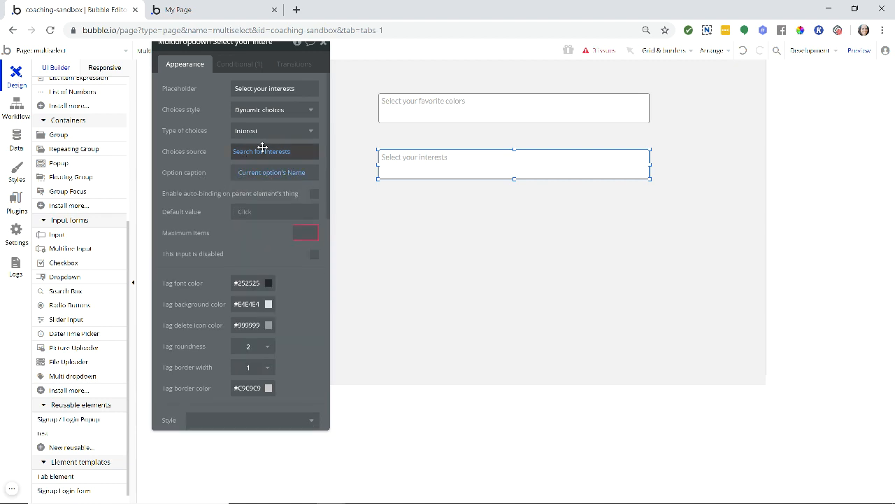
{"action": "mouse_move", "coordinate": [231, 151]}
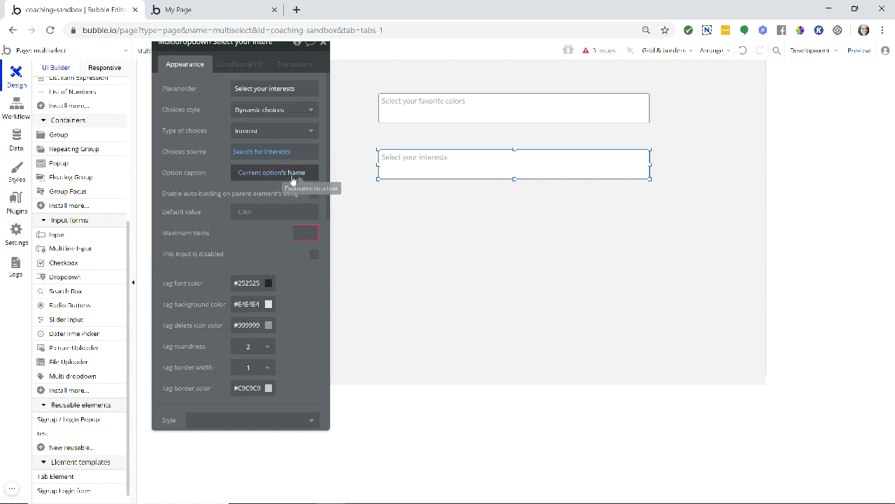
{"action": "mouse_move", "coordinate": [292, 230]}
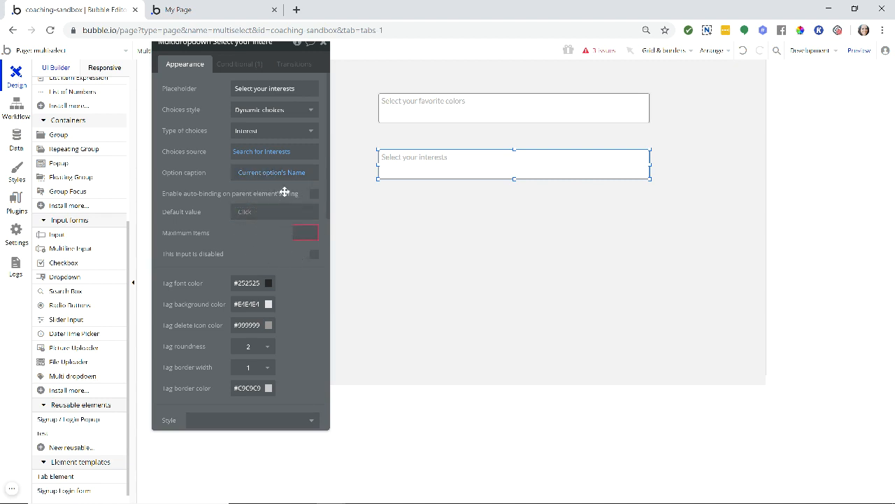
{"action": "mouse_move", "coordinate": [288, 180]}
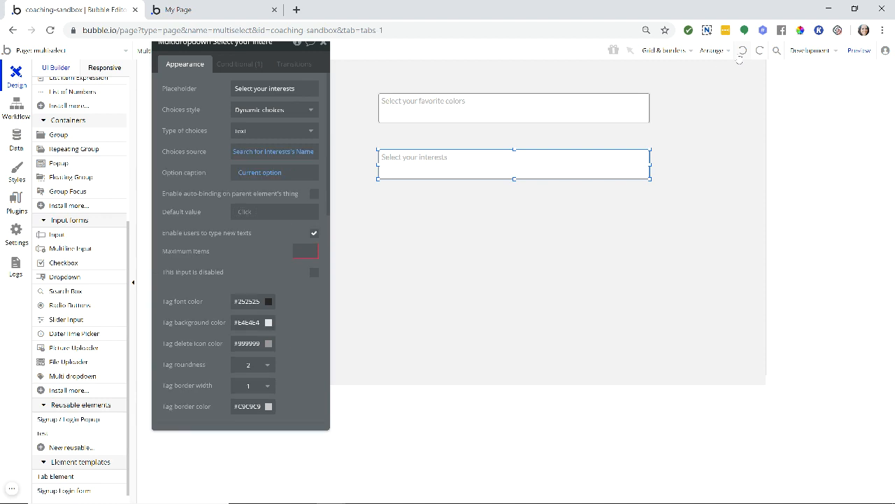
{"action": "mouse_move", "coordinate": [246, 131]}
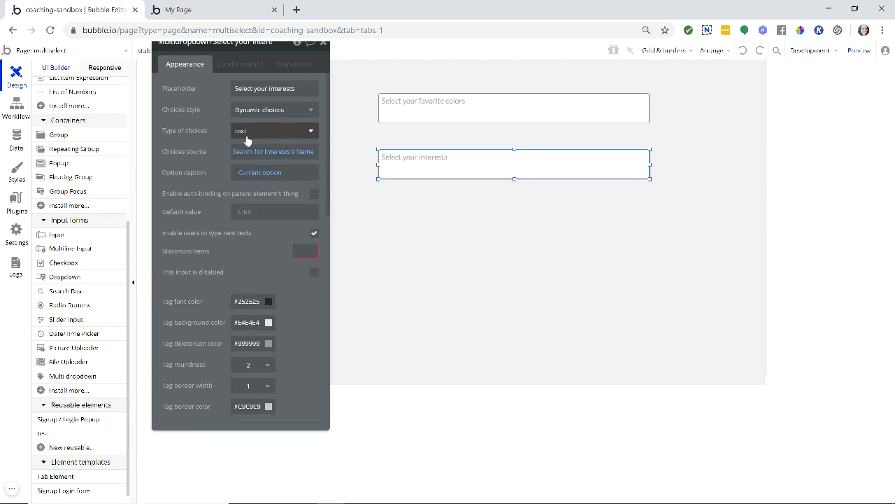
{"action": "mouse_move", "coordinate": [271, 152]}
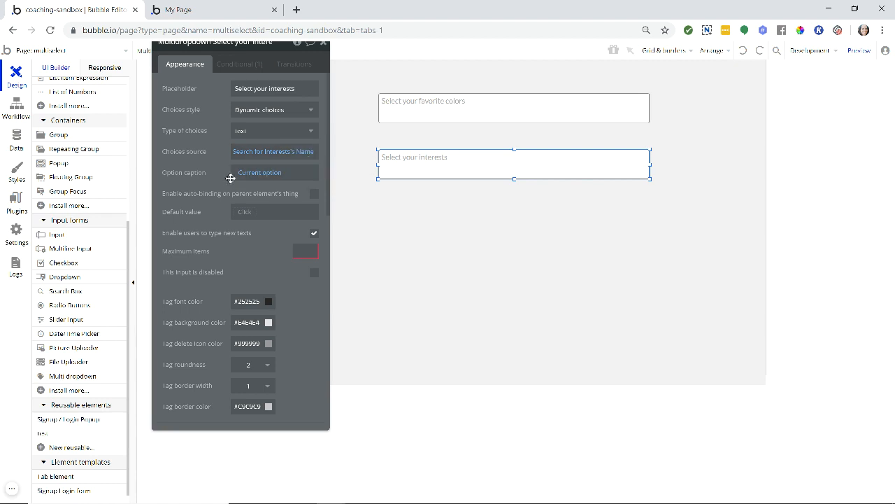
{"action": "mouse_move", "coordinate": [270, 176]}
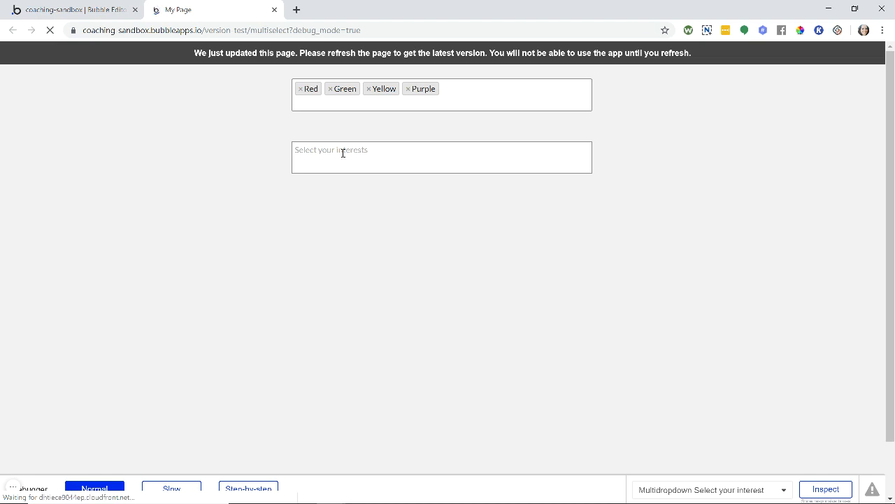
{"action": "left_click", "coordinate": [51, 31]}
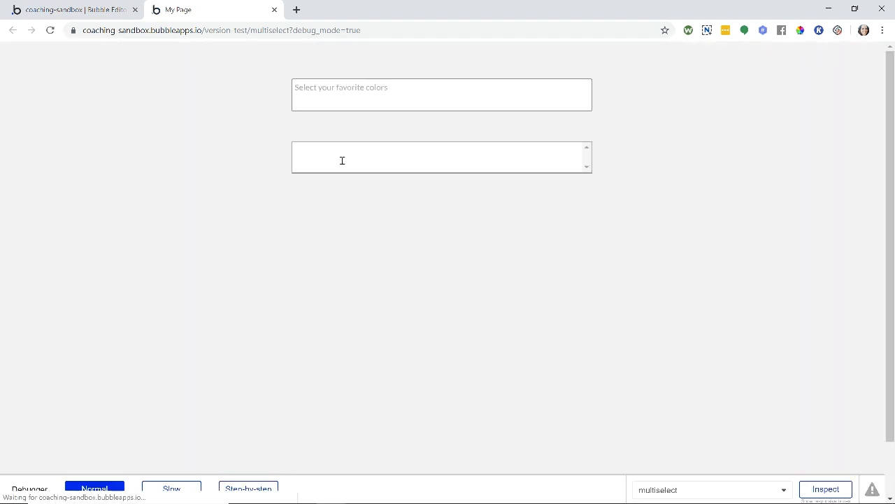
{"action": "left_click", "coordinate": [441, 156]}
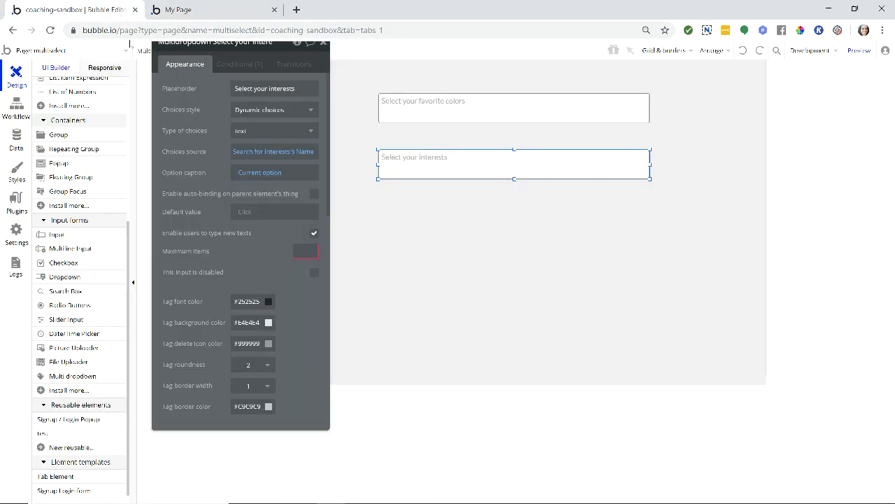
{"action": "mouse_move", "coordinate": [194, 154]}
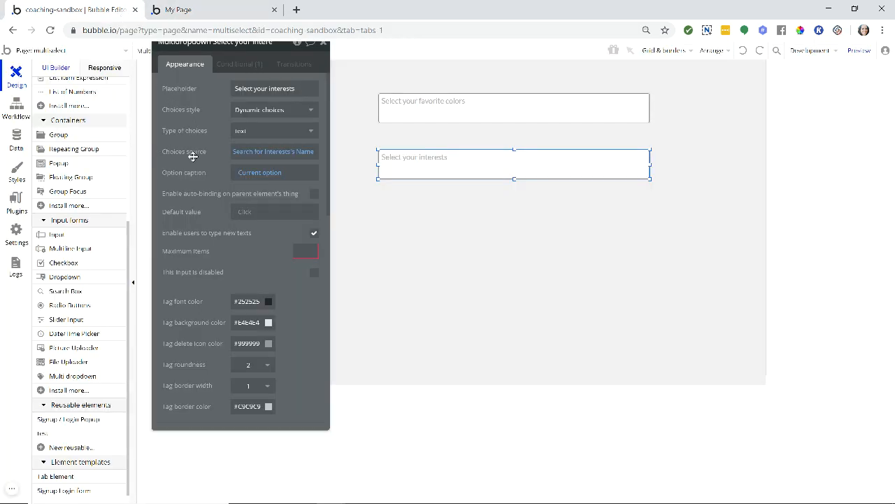
{"action": "mouse_move", "coordinate": [315, 169]}
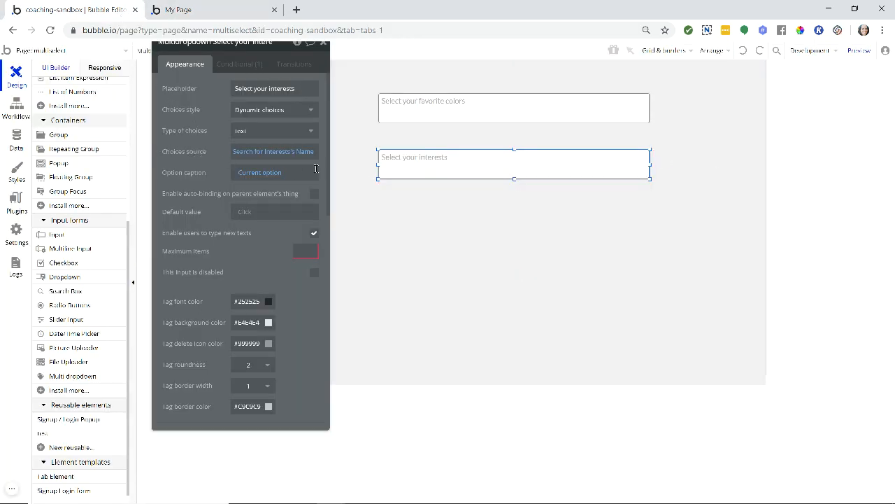
Add an 'An input's value is changed' event in the page's workflows.
{"action": "left_click", "coordinate": [16, 105]}
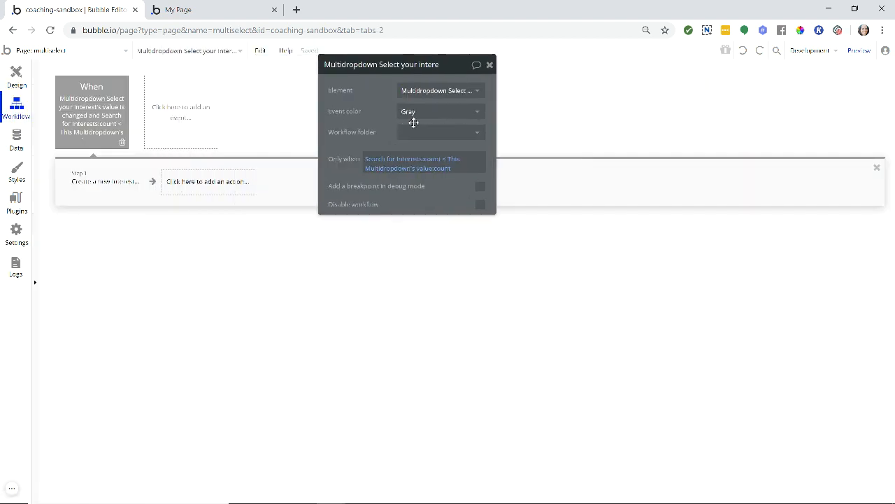
{"action": "left_click_drag", "start_coordinate": [407, 64], "coordinate": [507, 67]}
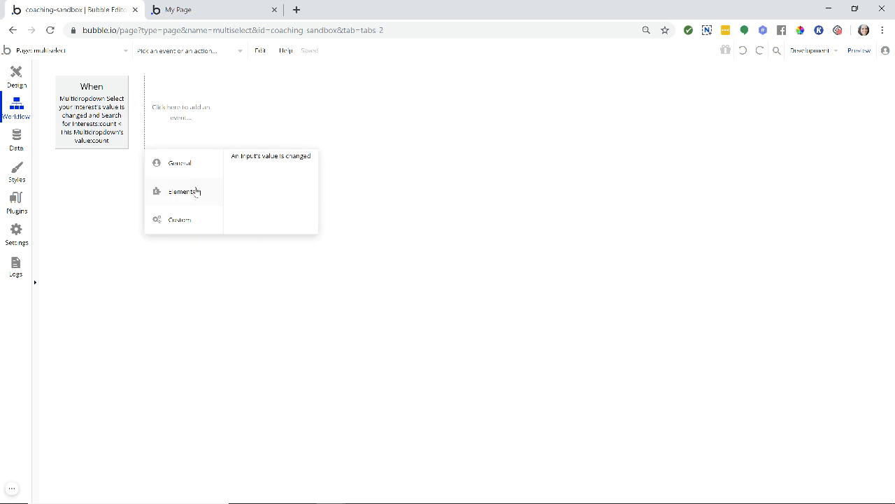
{"action": "mouse_move", "coordinate": [249, 182]}
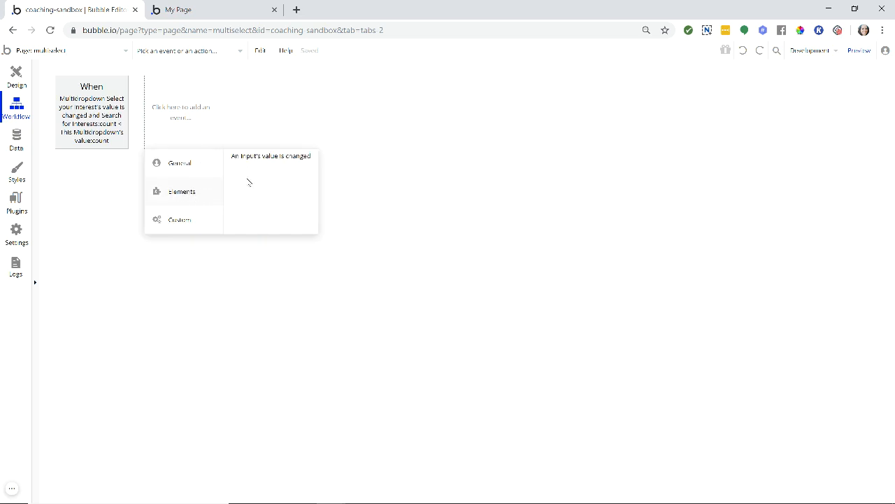
{"action": "left_click", "coordinate": [272, 158]}
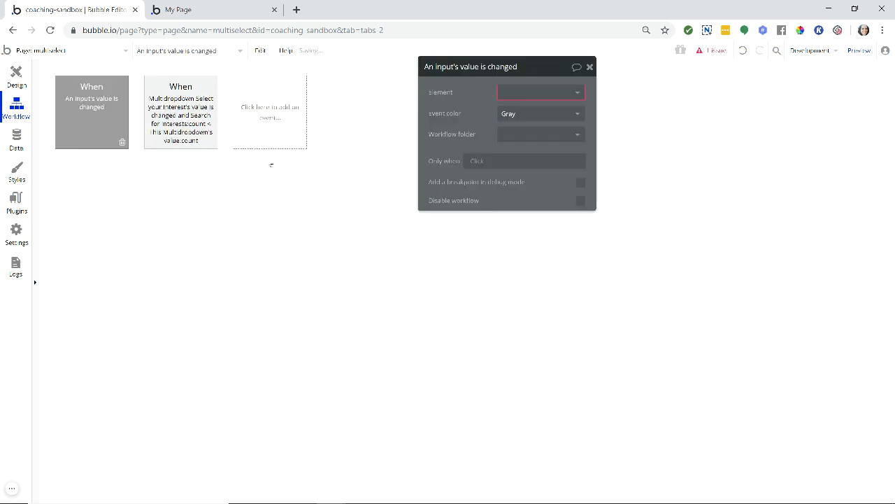
Trigger the event on the Multidropdown Select your interest element.
{"action": "left_click", "coordinate": [540, 92]}
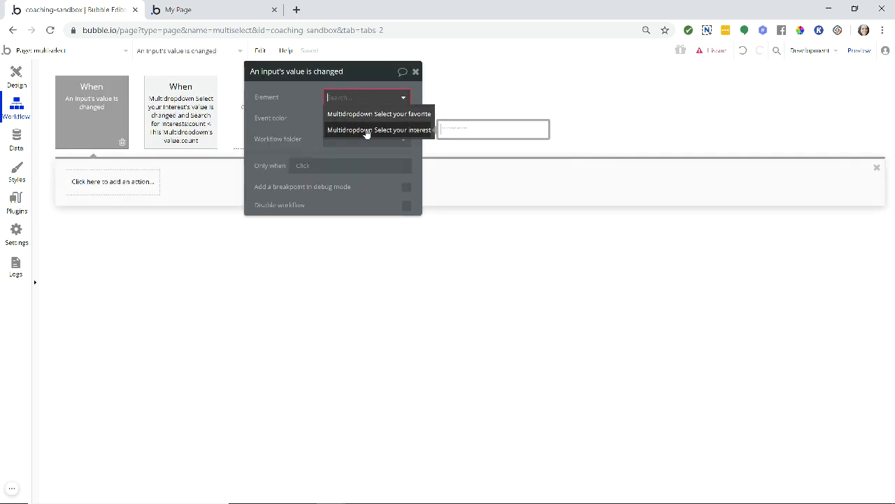
{"action": "left_click", "coordinate": [380, 129]}
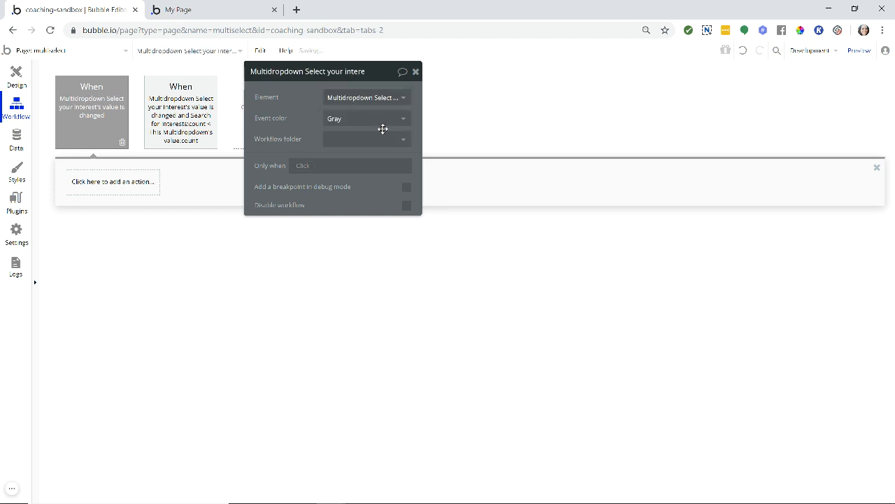
{"action": "mouse_move", "coordinate": [360, 103]}
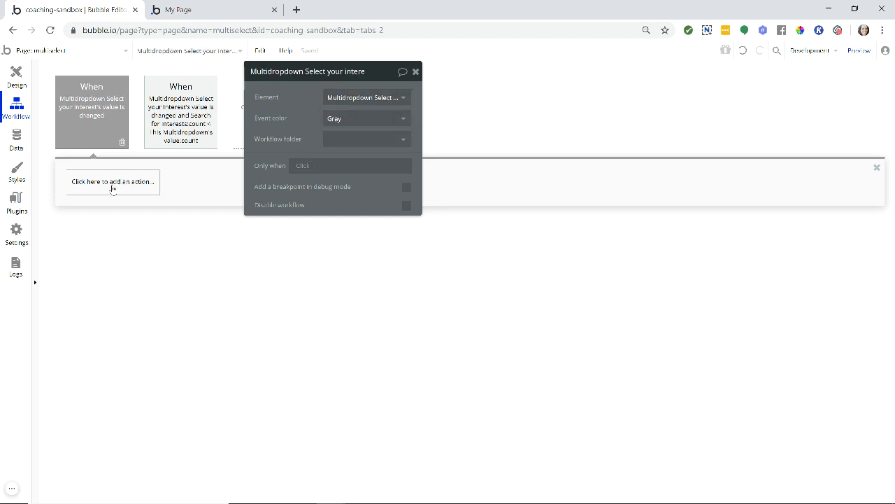
{"action": "left_click", "coordinate": [113, 182]}
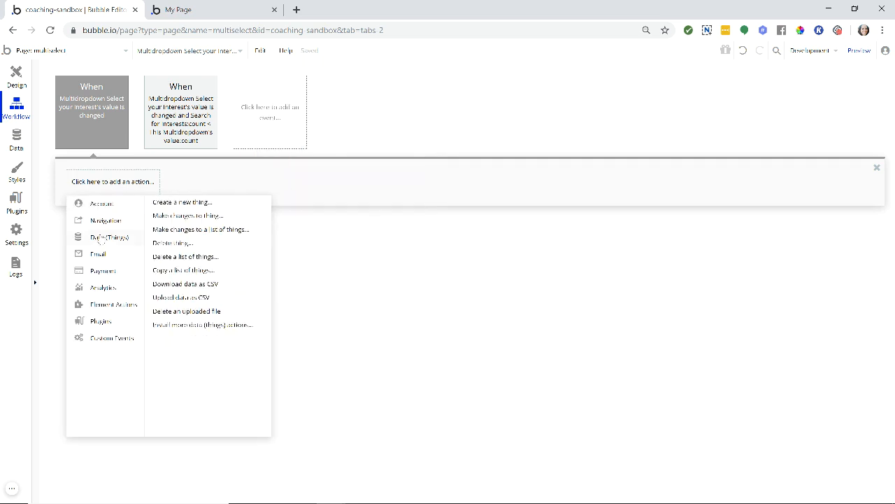
Add a Create a new thing step with Type set to Interest.
{"action": "left_click", "coordinate": [182, 201]}
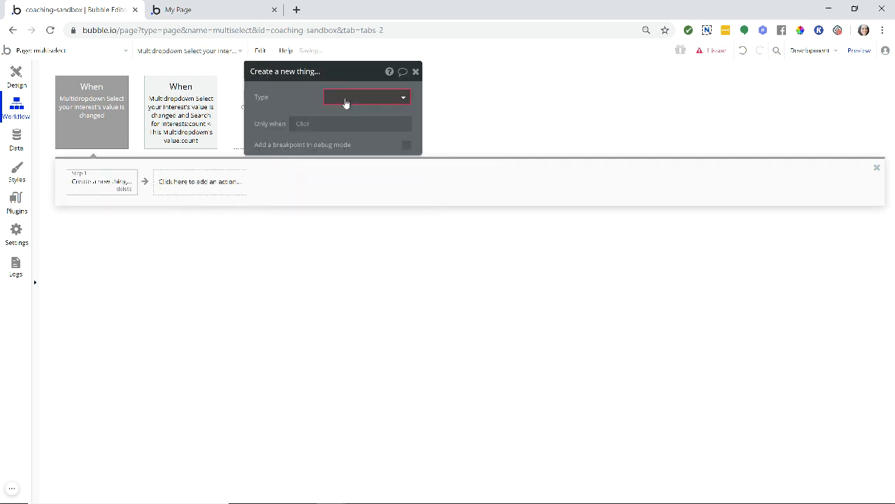
{"action": "left_click", "coordinate": [365, 97]}
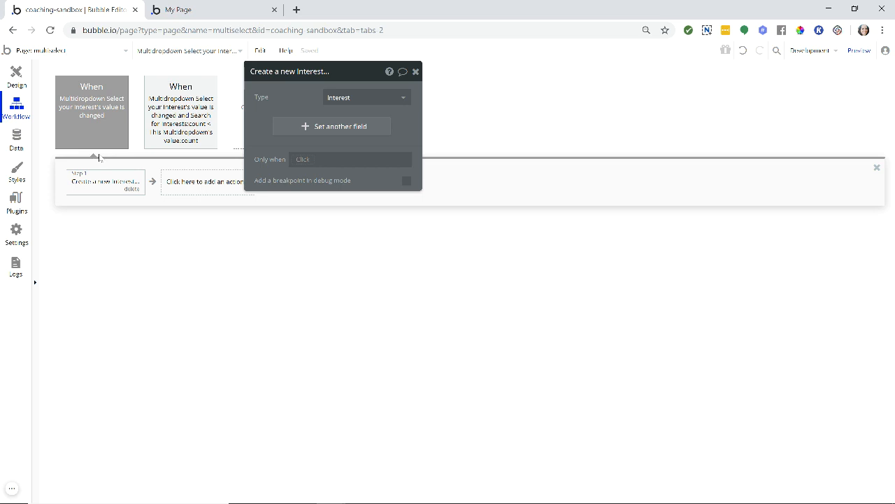
{"action": "mouse_move", "coordinate": [96, 152]}
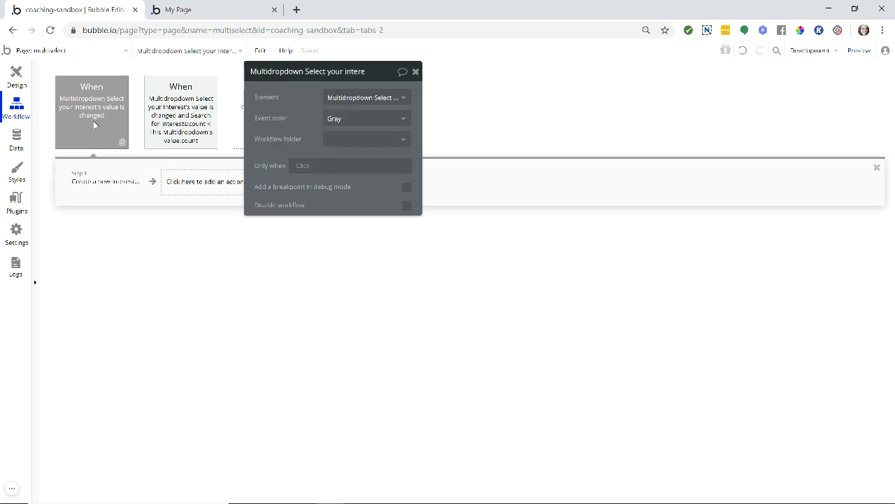
{"action": "mouse_move", "coordinate": [212, 157]}
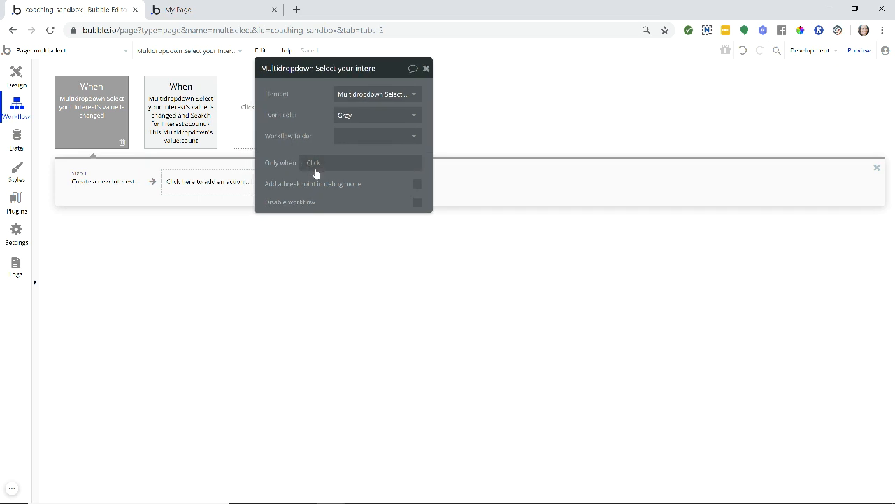
Start an Only when condition as a Search for Interests with a new constraint.
{"action": "left_click", "coordinate": [359, 162]}
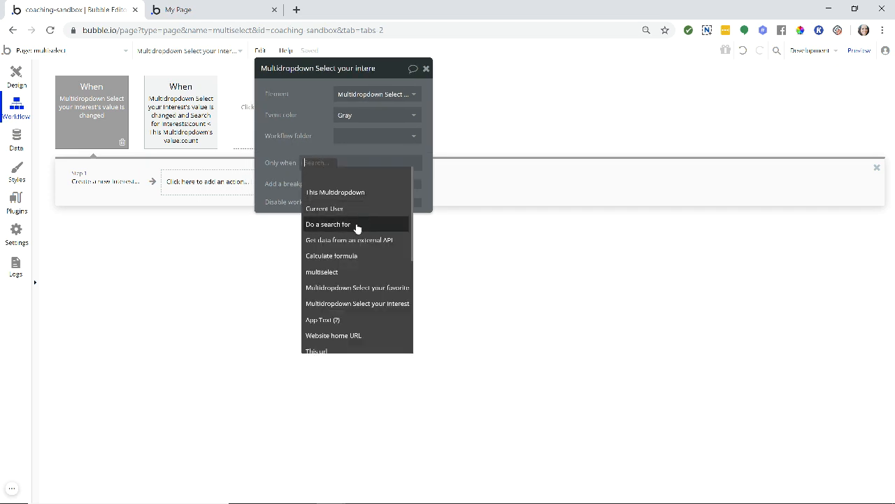
{"action": "left_click", "coordinate": [328, 224]}
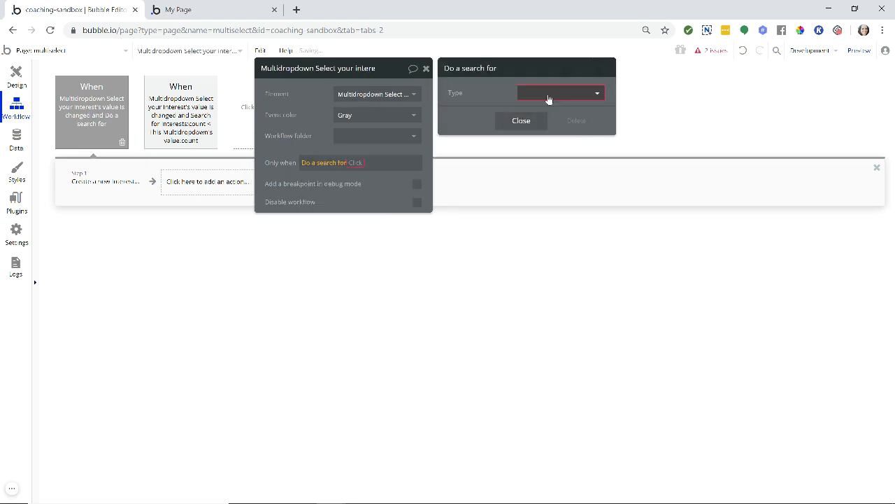
{"action": "left_click", "coordinate": [560, 93]}
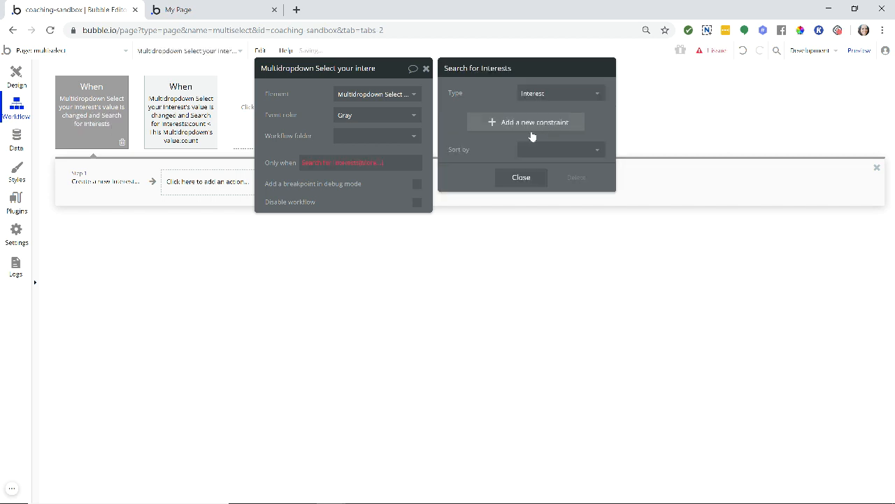
{"action": "left_click", "coordinate": [526, 122]}
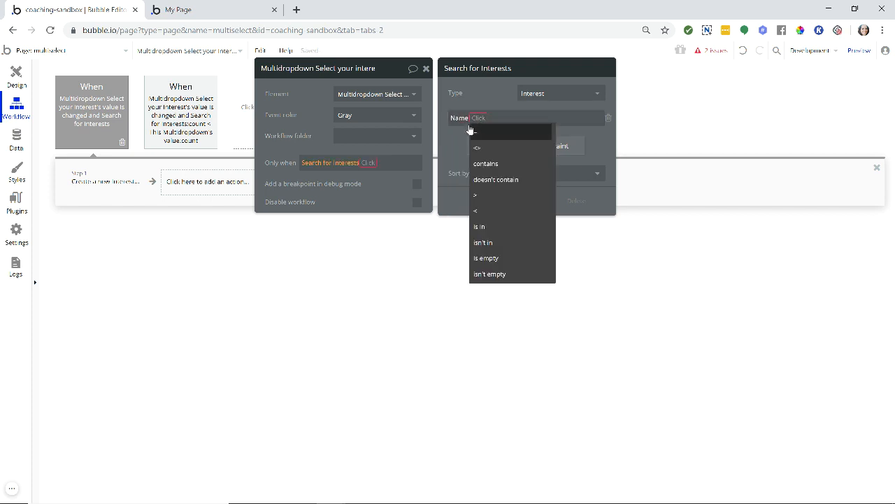
Constrain Name is in This Multidropdown's value and take the search's :count.
{"action": "left_click", "coordinate": [480, 226]}
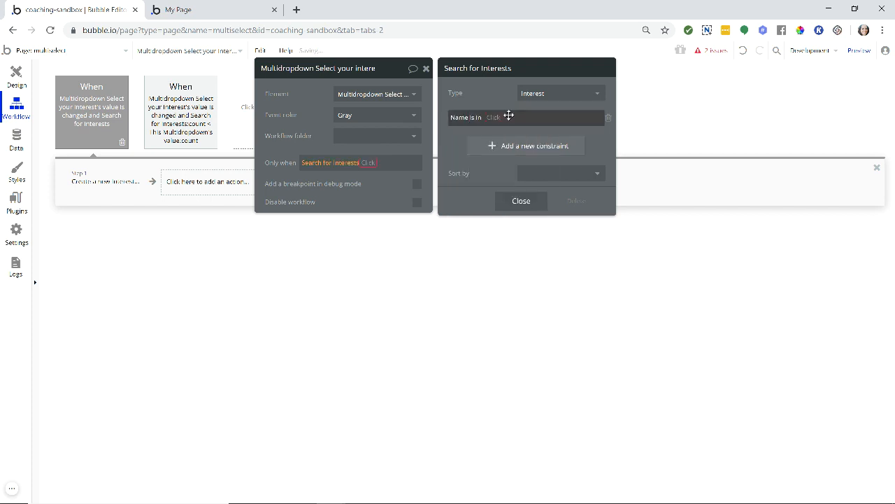
{"action": "left_click", "coordinate": [528, 117]}
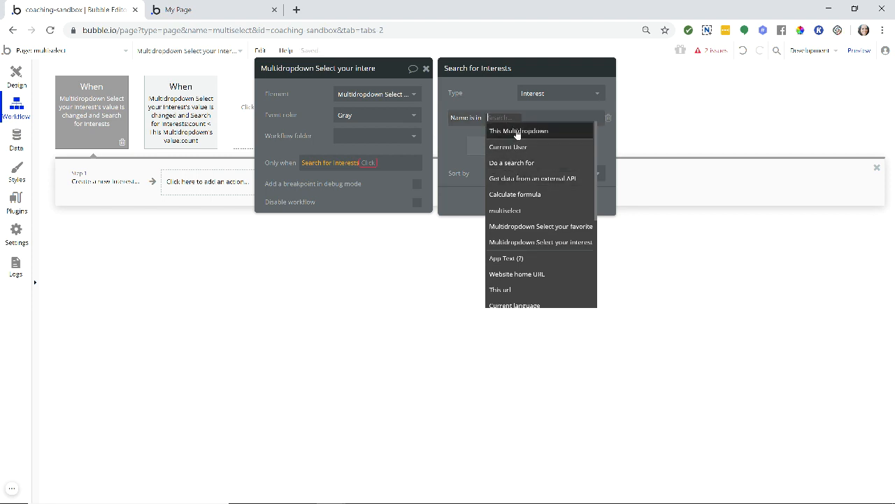
{"action": "left_click", "coordinate": [517, 130]}
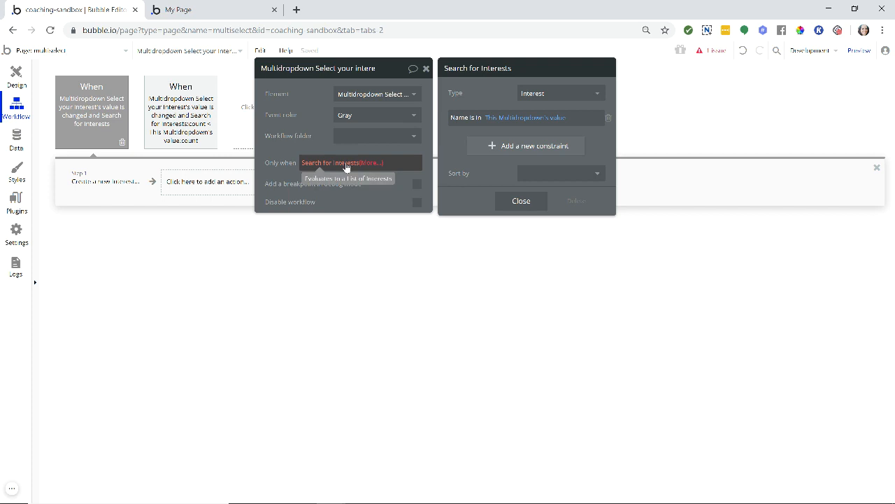
{"action": "mouse_move", "coordinate": [374, 166]}
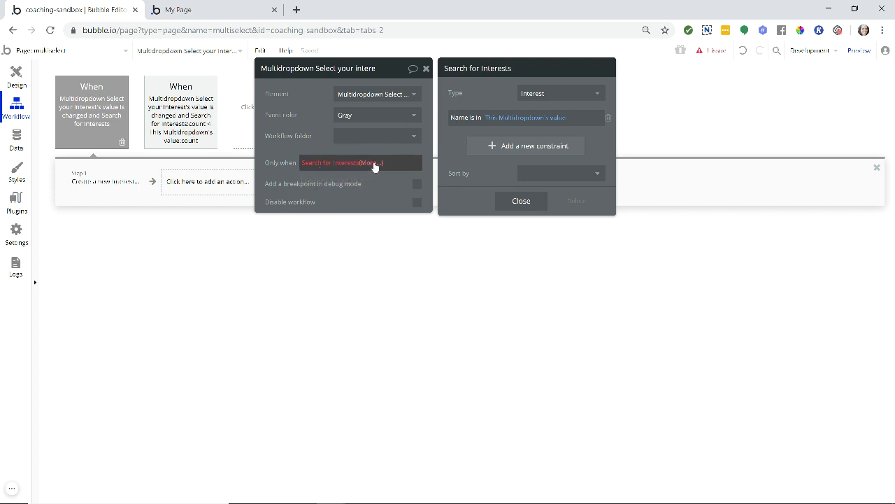
{"action": "left_click", "coordinate": [521, 201]}
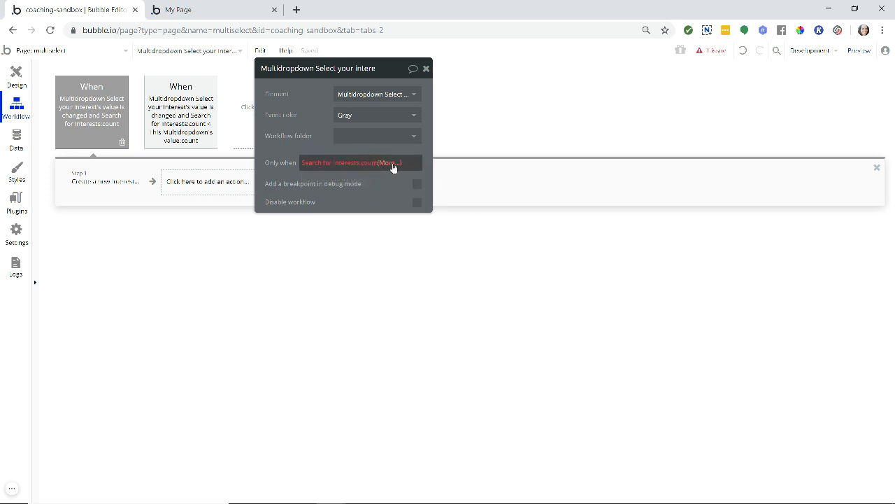
{"action": "mouse_move", "coordinate": [338, 166]}
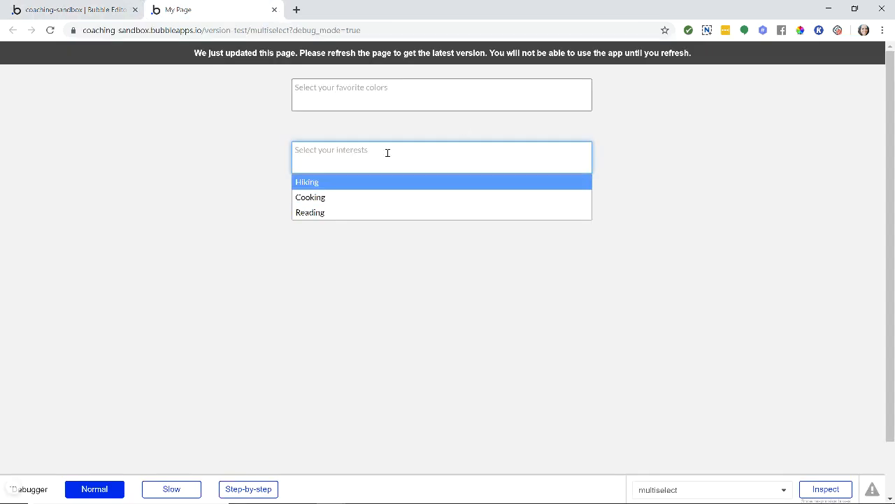
{"action": "mouse_move", "coordinate": [443, 216]}
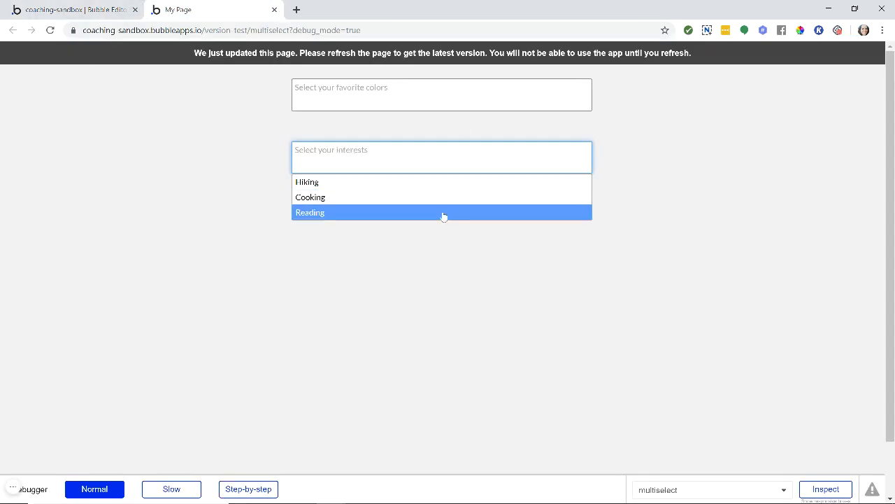
{"action": "mouse_move", "coordinate": [390, 186]}
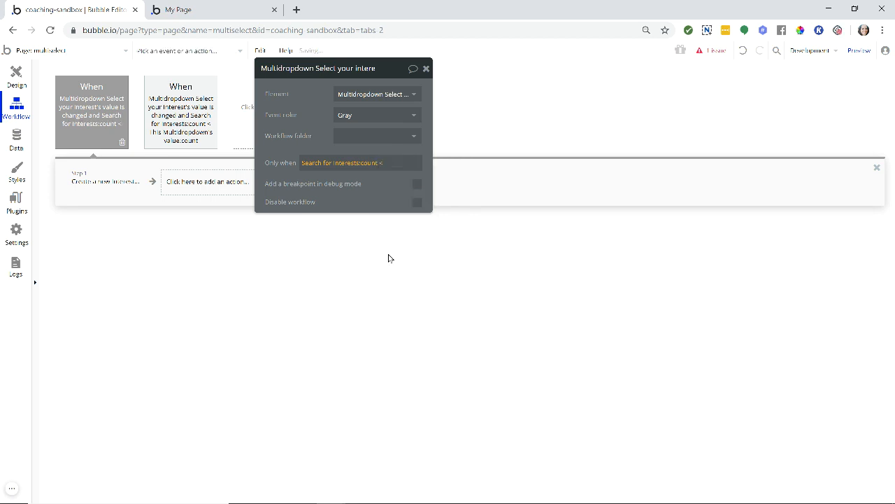
Complete the condition as Interests count < This Multidropdown's value:count and switch to the preview.
{"action": "left_click", "coordinate": [360, 168]}
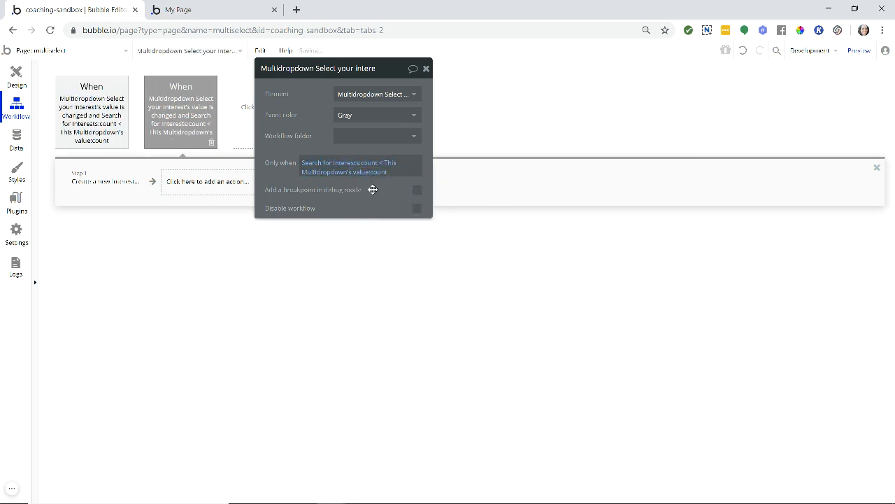
{"action": "left_click", "coordinate": [349, 166]}
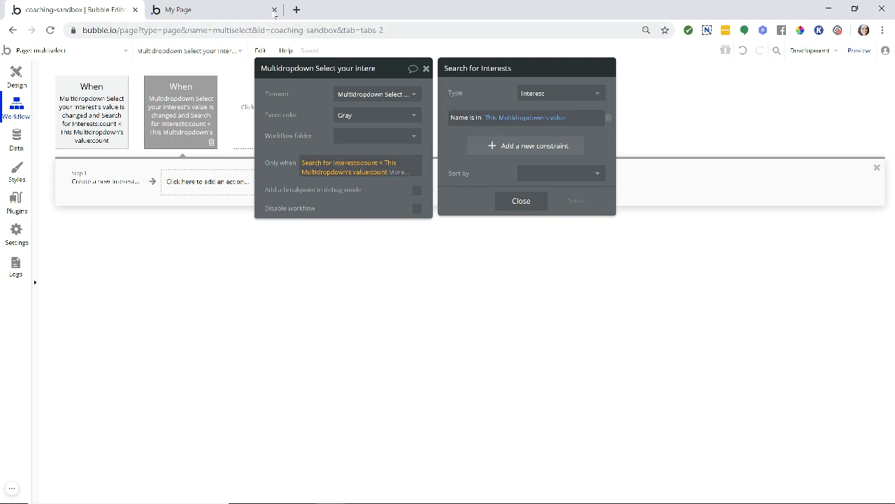
{"action": "left_click", "coordinate": [184, 9]}
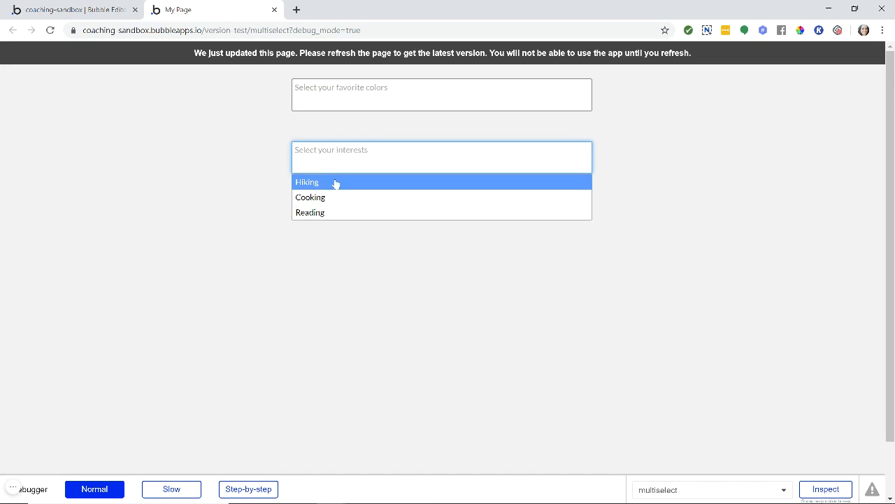
On the live page choose Hiking and Cooking and add the typed interest Concerts.
{"action": "left_click", "coordinate": [310, 196]}
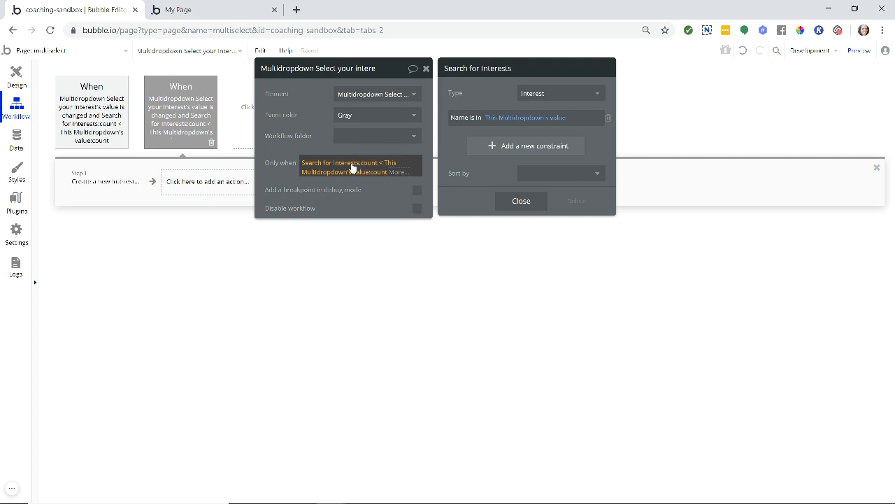
{"action": "left_click", "coordinate": [538, 117]}
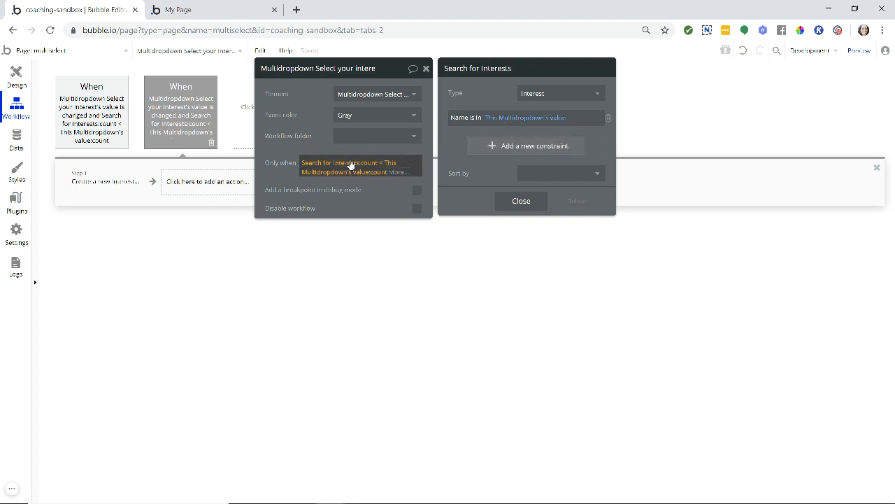
{"action": "mouse_move", "coordinate": [368, 171]}
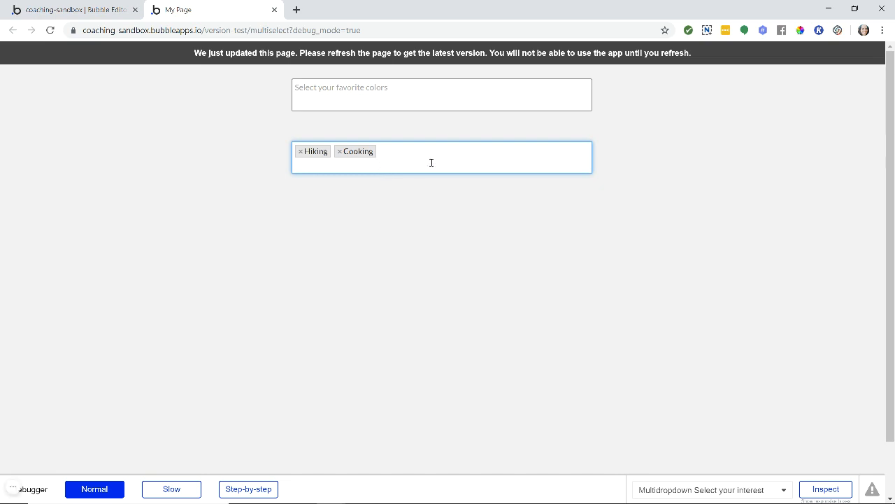
{"action": "left_click", "coordinate": [432, 161]}
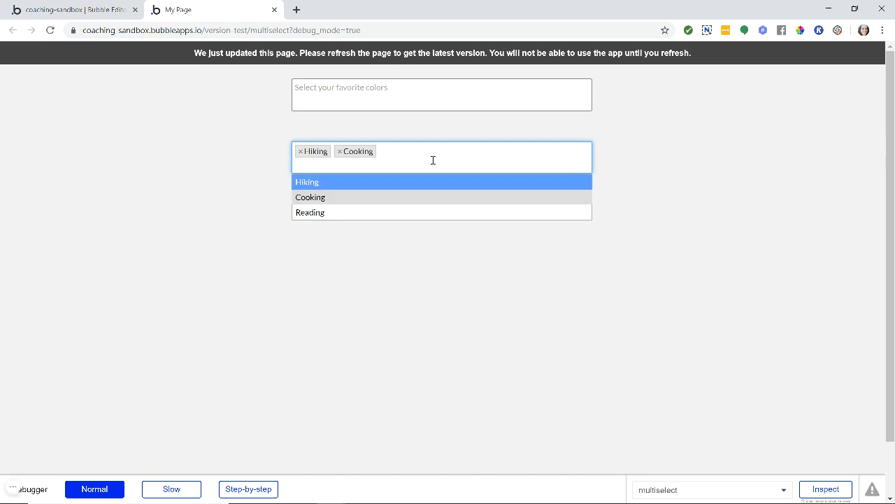
{"action": "type", "text": "Concerts"}
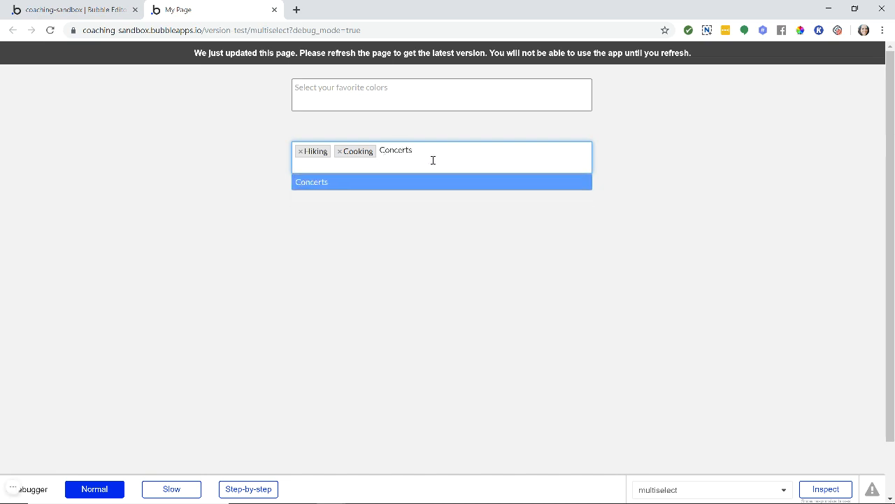
{"action": "left_click", "coordinate": [311, 182]}
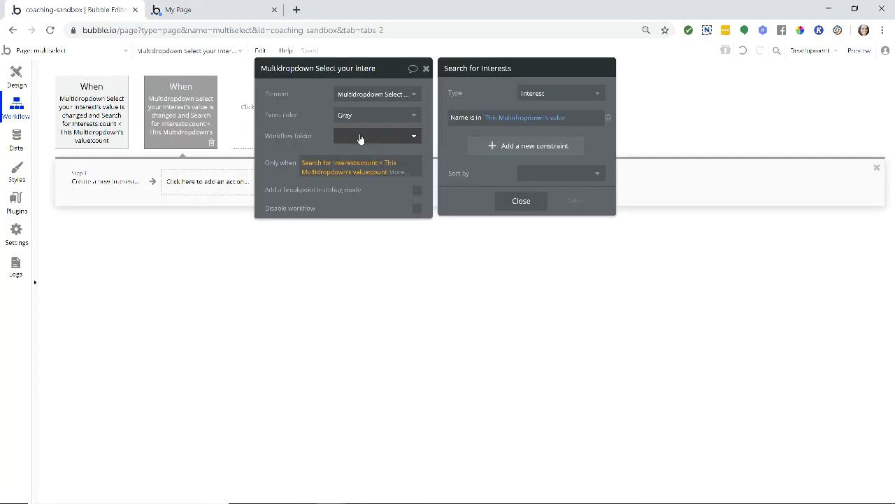
{"action": "mouse_move", "coordinate": [363, 179]}
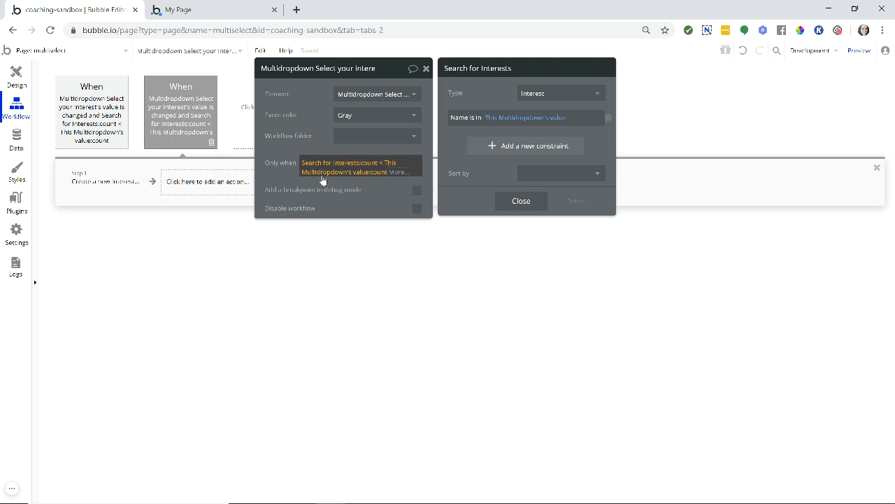
{"action": "mouse_move", "coordinate": [104, 191]}
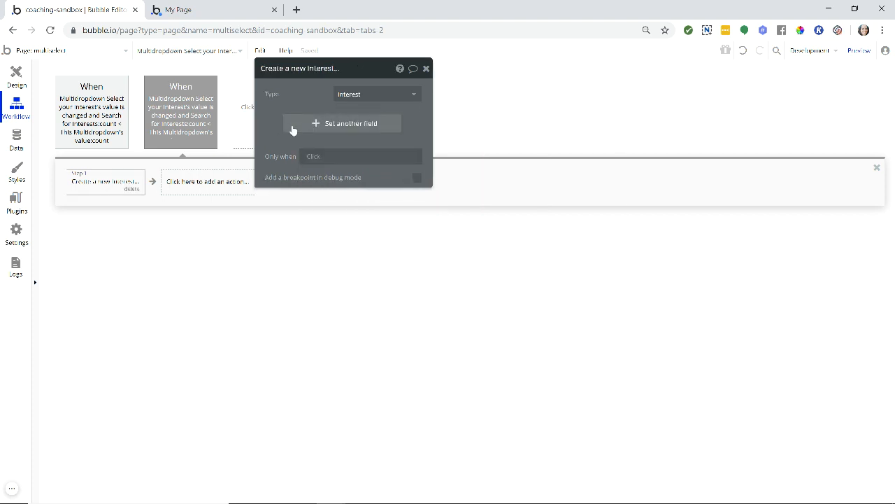
Add the Name field to the Create a new Interest step.
{"action": "left_click", "coordinate": [342, 124]}
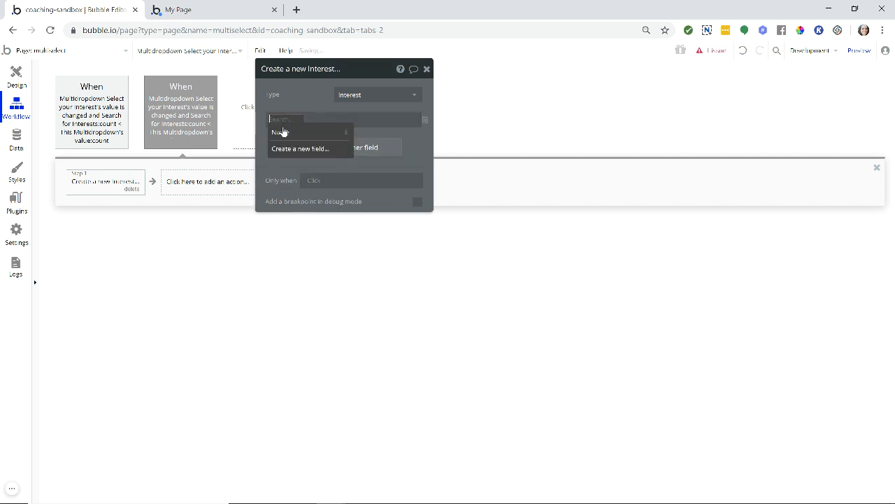
{"action": "left_click", "coordinate": [280, 132]}
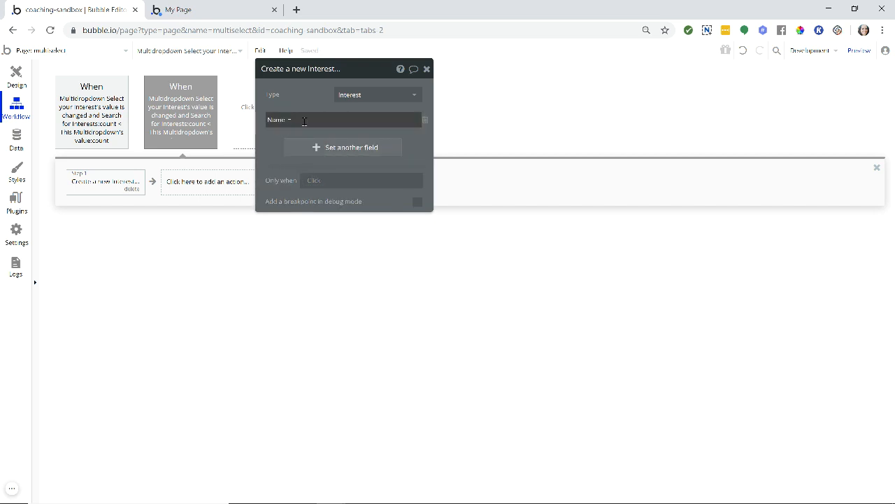
{"action": "mouse_move", "coordinate": [332, 118]}
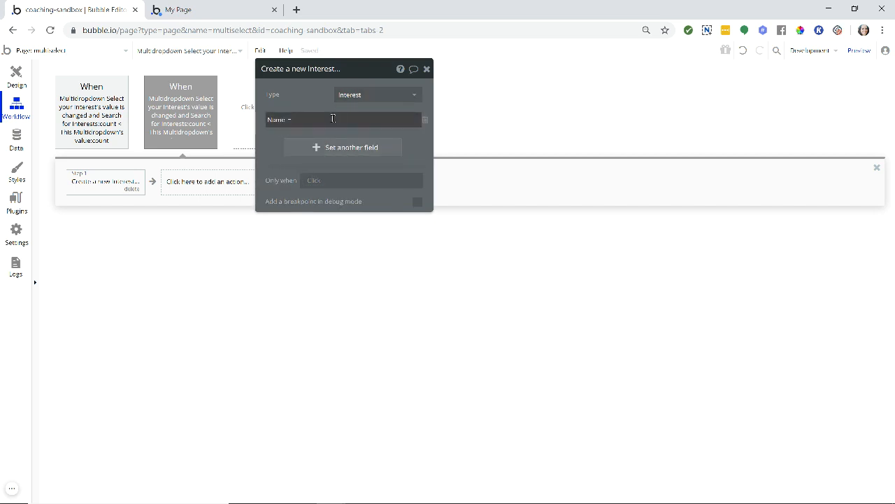
{"action": "left_click", "coordinate": [342, 119]}
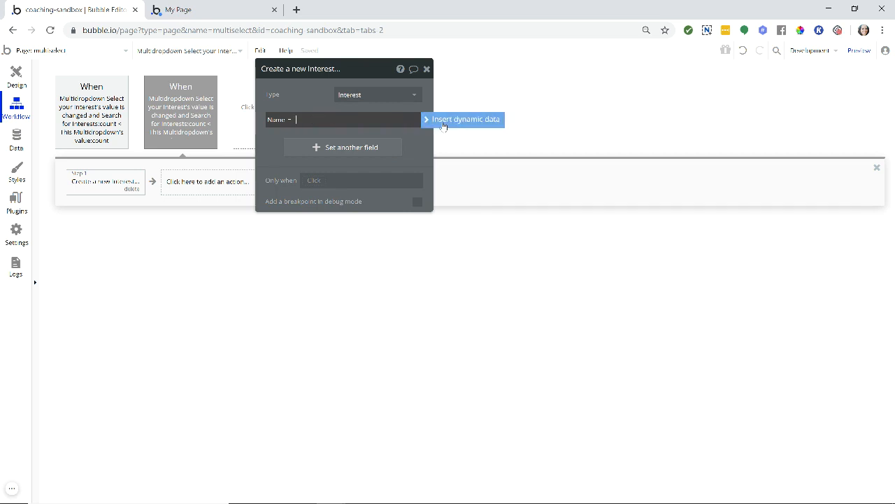
Set Name's value to the dynamic data This Multidropdown's value.
{"action": "left_click", "coordinate": [464, 119]}
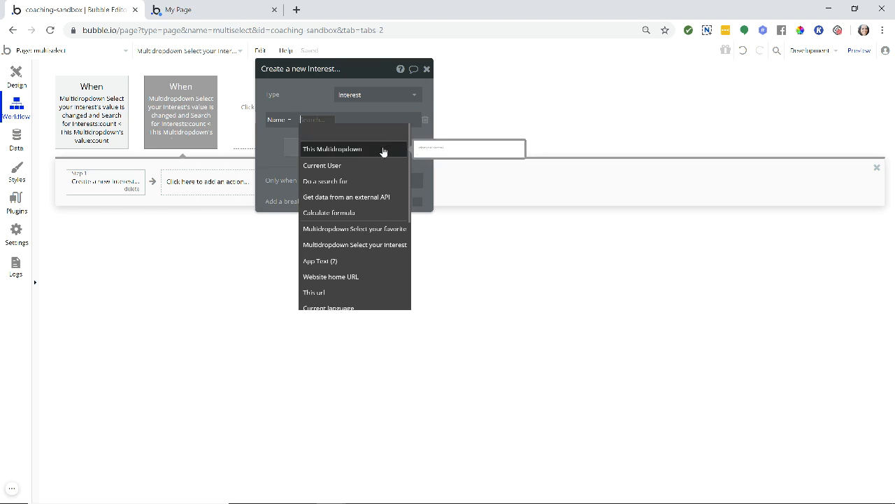
{"action": "left_click", "coordinate": [354, 149]}
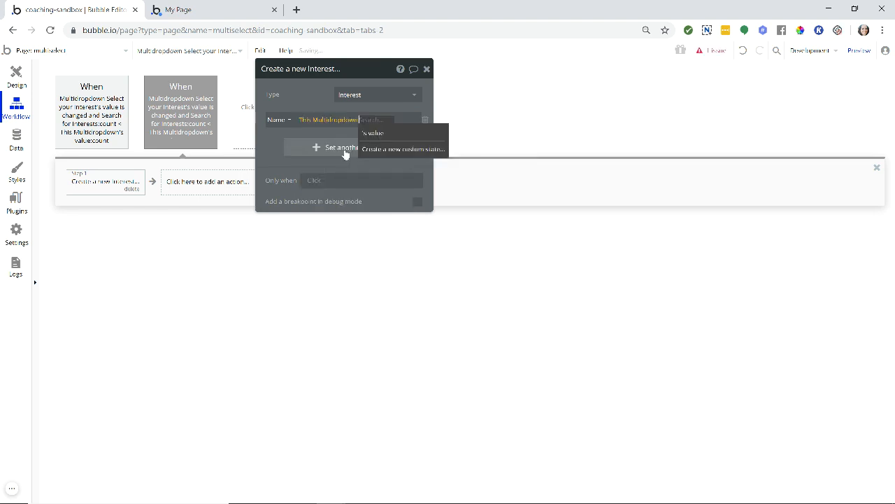
{"action": "left_click", "coordinate": [374, 133]}
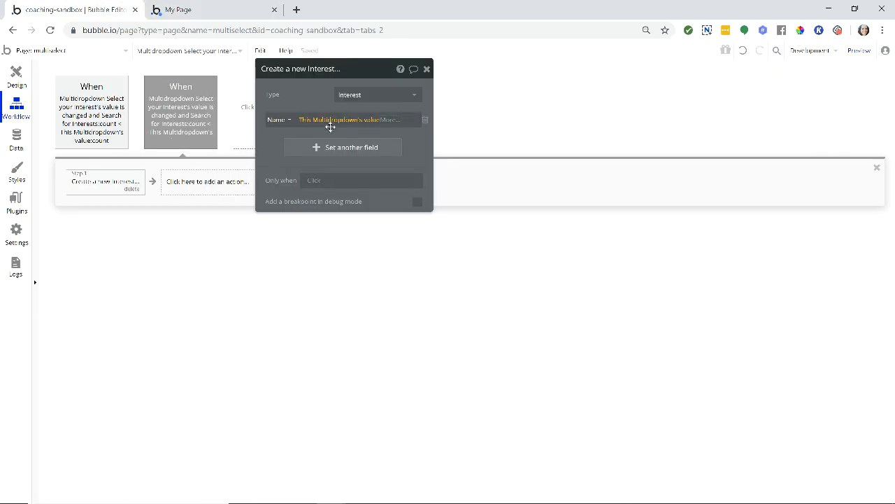
Append :filtered:first item to the Name expression's multidropdown value.
{"action": "left_click", "coordinate": [388, 119]}
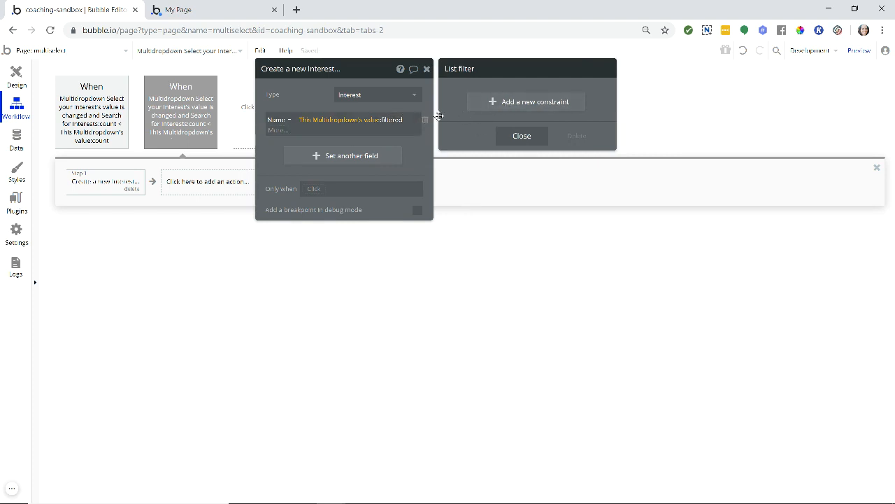
{"action": "mouse_move", "coordinate": [416, 119]}
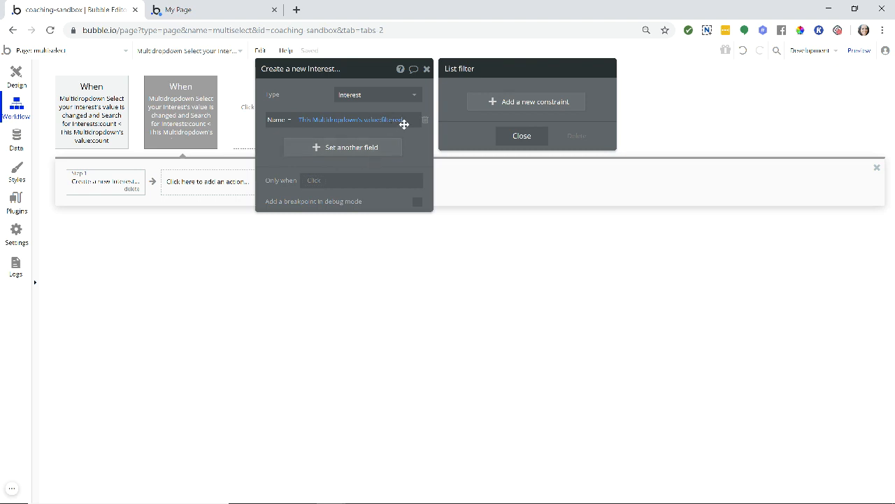
{"action": "mouse_move", "coordinate": [525, 106]}
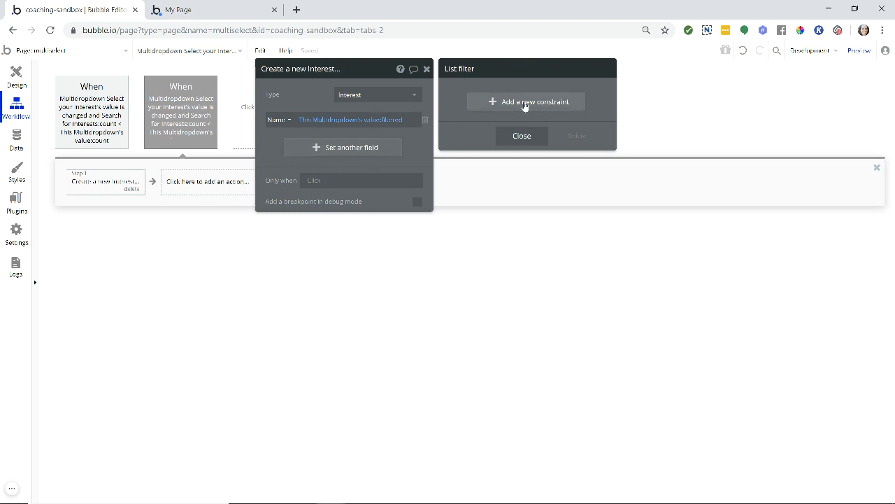
{"action": "mouse_move", "coordinate": [516, 108]}
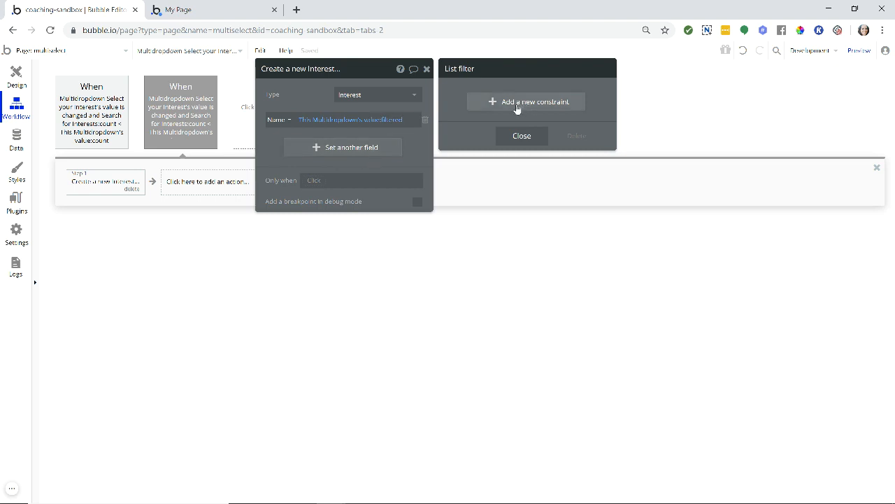
{"action": "mouse_move", "coordinate": [199, 125]}
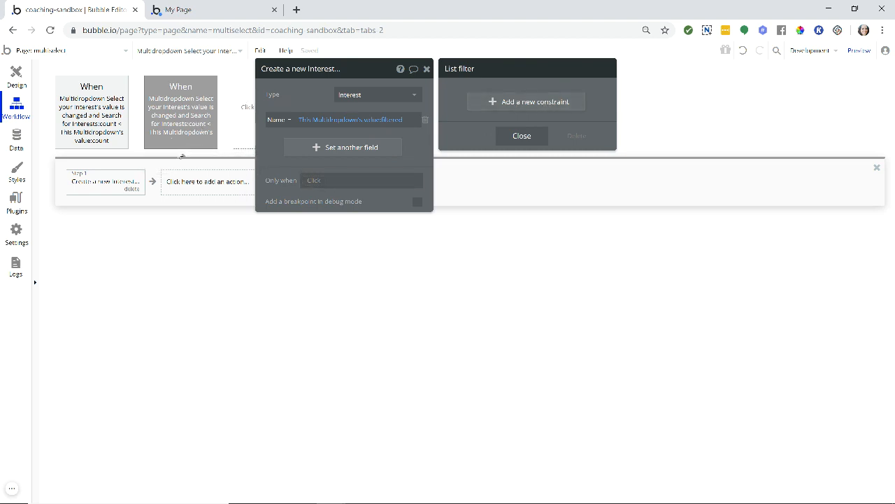
{"action": "mouse_move", "coordinate": [464, 123]}
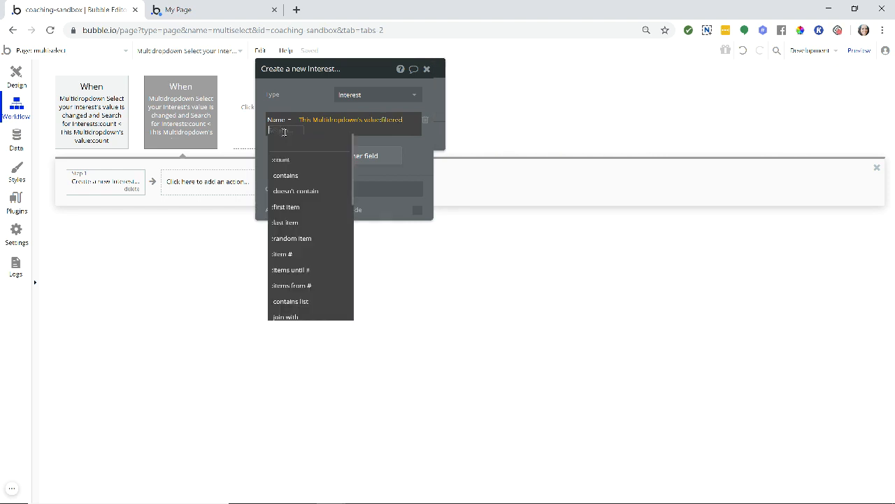
{"action": "left_click", "coordinate": [285, 206]}
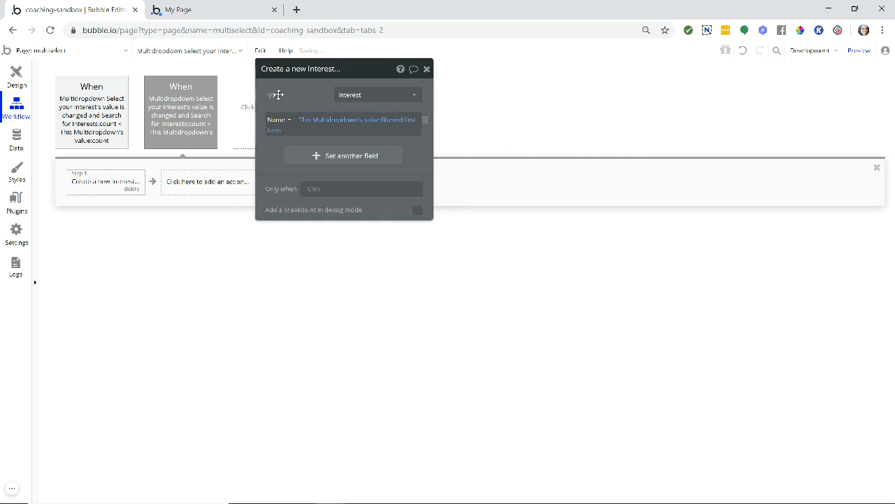
{"action": "mouse_move", "coordinate": [385, 124]}
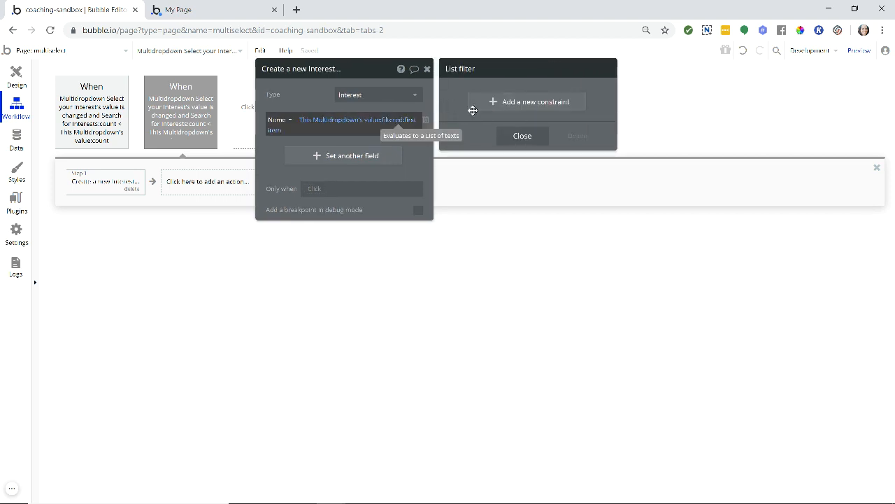
{"action": "mouse_move", "coordinate": [496, 105]}
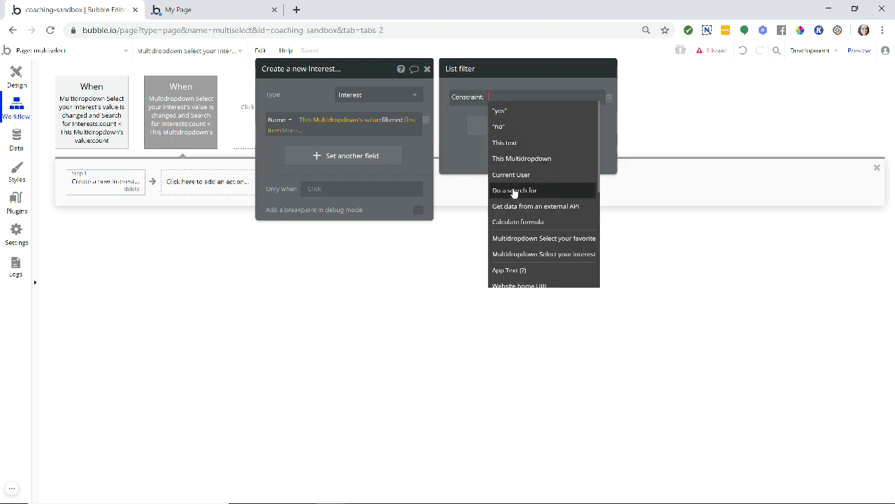
Constrain the filter so Search for Interests's Name doesn't contain This text.
{"action": "left_click", "coordinate": [515, 190]}
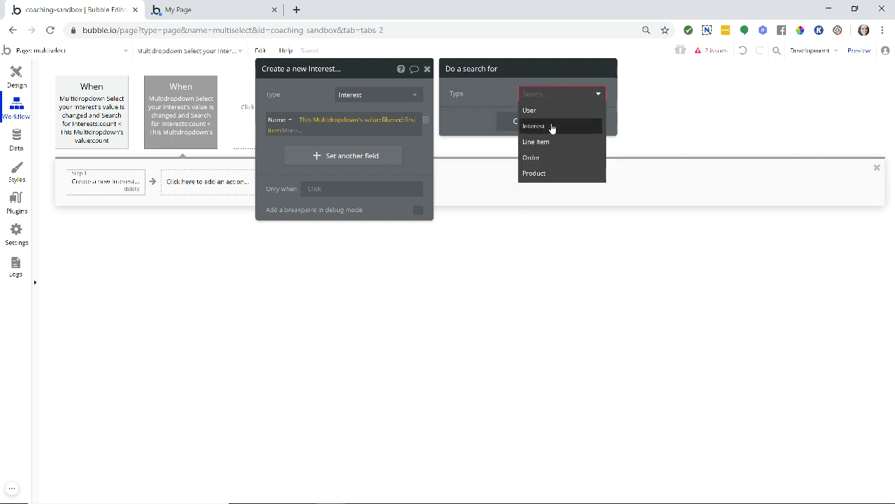
{"action": "left_click", "coordinate": [534, 125]}
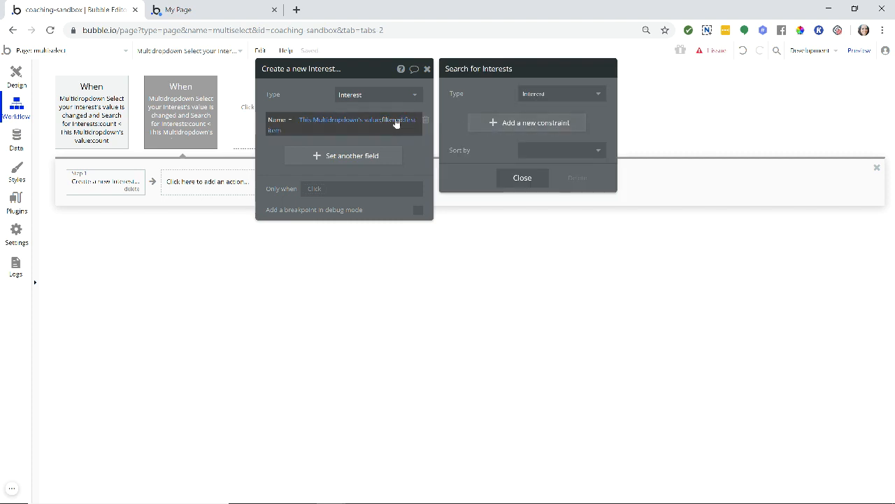
{"action": "mouse_move", "coordinate": [396, 124]}
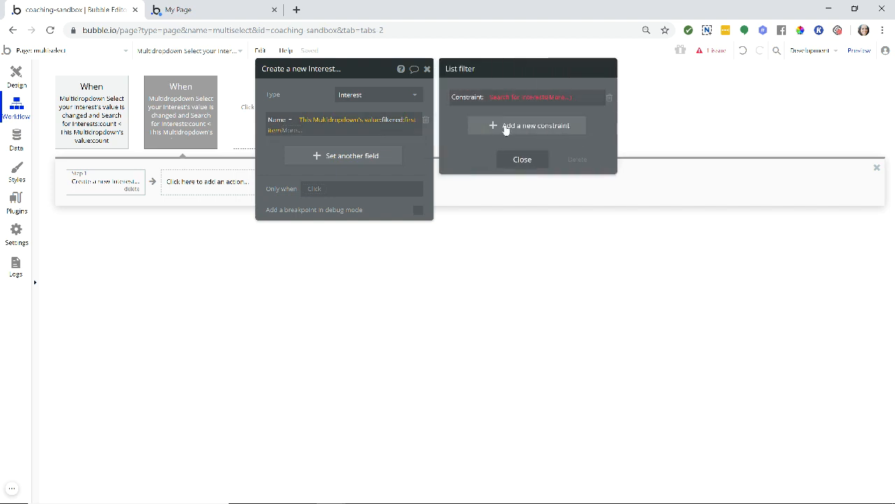
{"action": "left_click", "coordinate": [546, 97]}
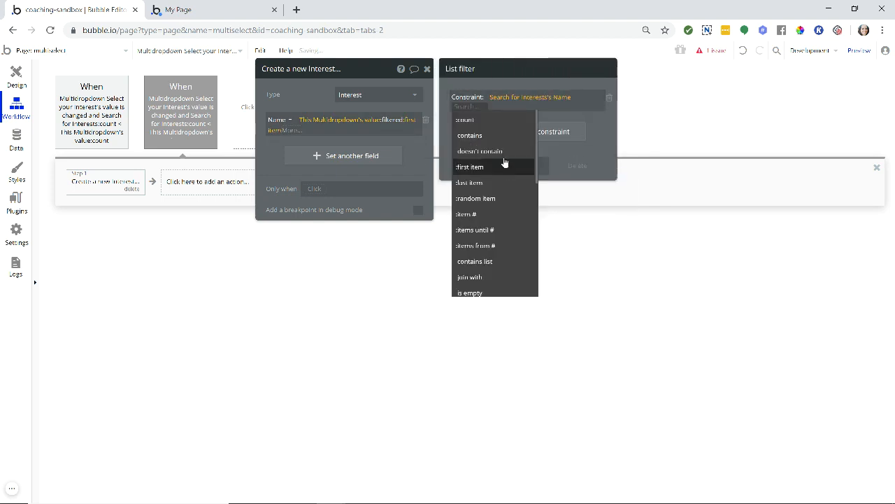
{"action": "left_click", "coordinate": [479, 151]}
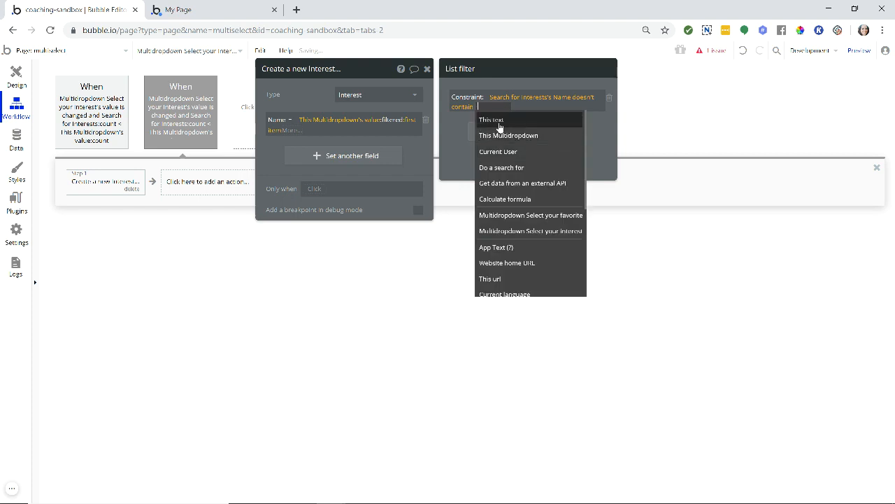
{"action": "mouse_move", "coordinate": [416, 125]}
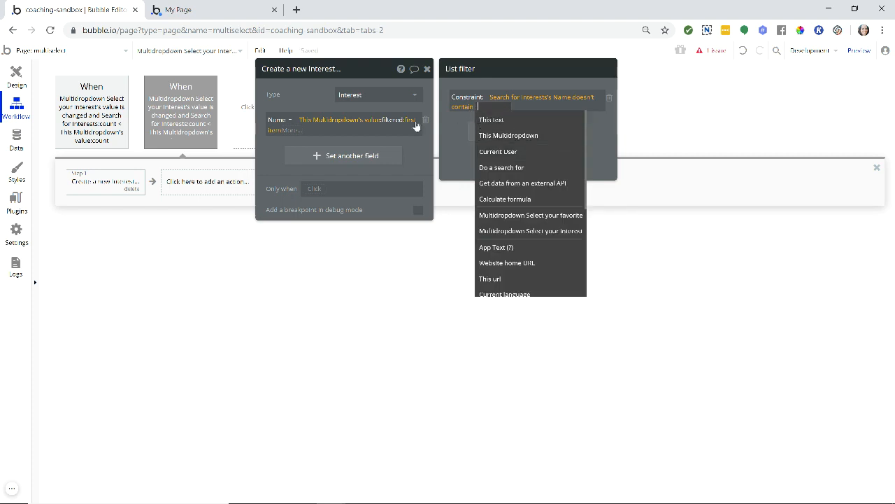
{"action": "mouse_move", "coordinate": [357, 127]}
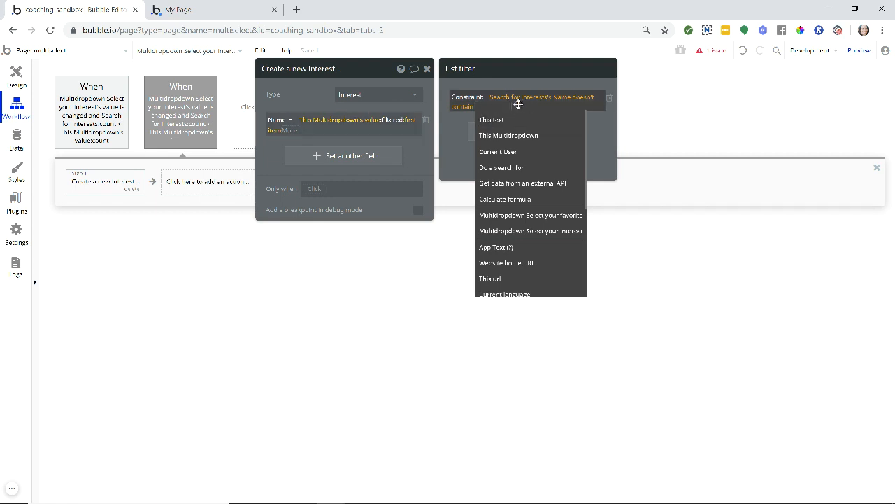
{"action": "mouse_move", "coordinate": [510, 123]}
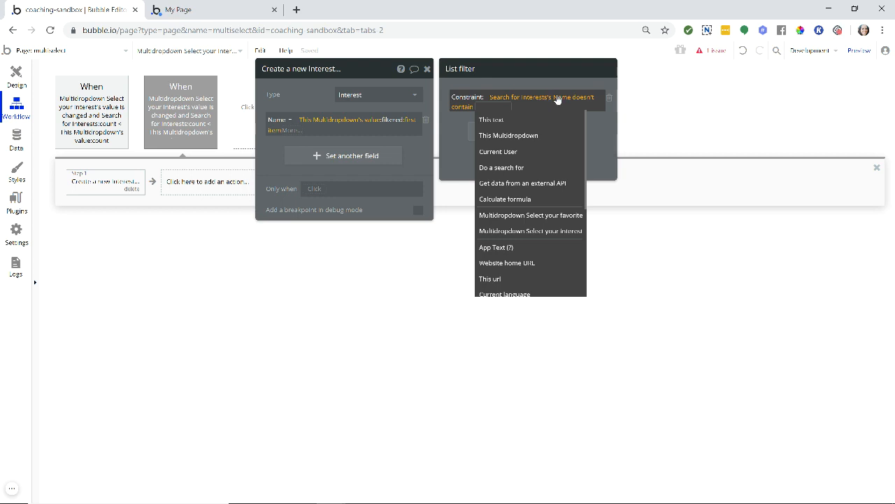
{"action": "left_click", "coordinate": [492, 119]}
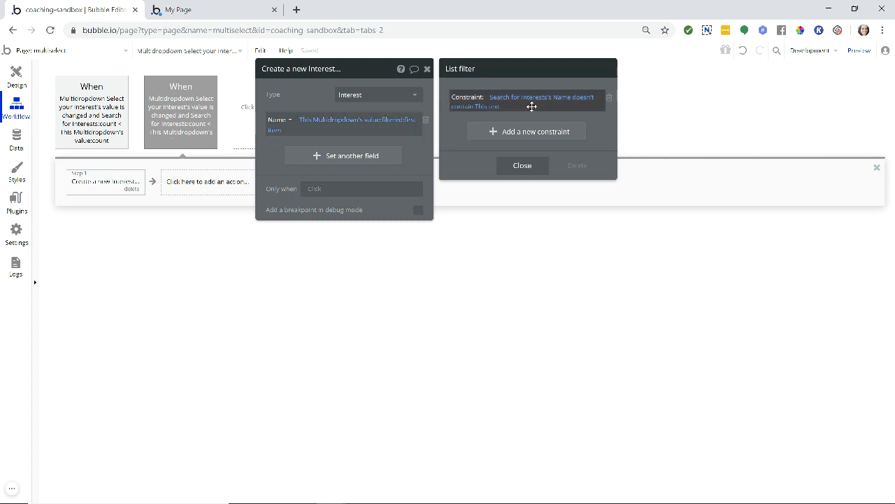
{"action": "mouse_move", "coordinate": [574, 101]}
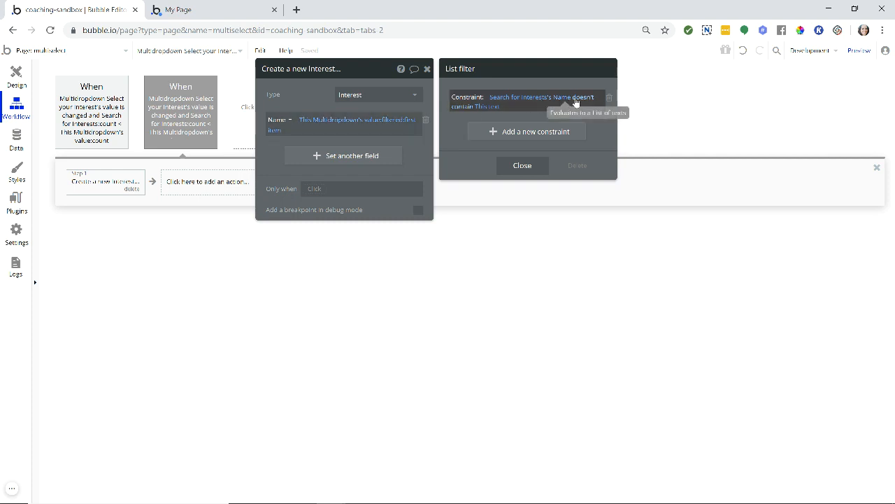
{"action": "mouse_move", "coordinate": [408, 135]}
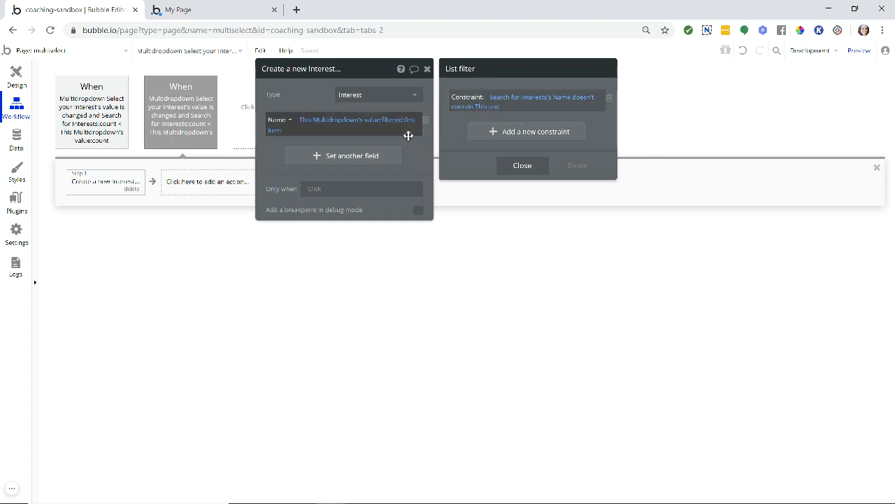
{"action": "mouse_move", "coordinate": [392, 119]}
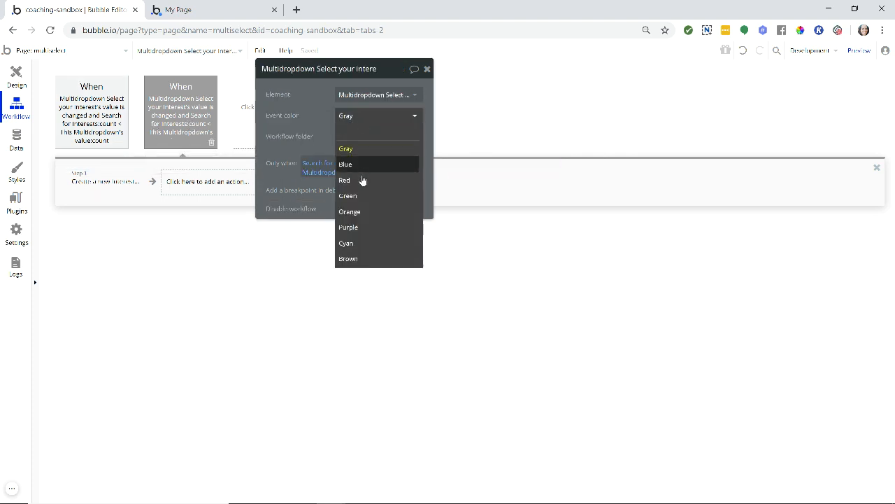
Set the event color to Green, glancing at the preview page before returning to the editor.
{"action": "left_click", "coordinate": [346, 149]}
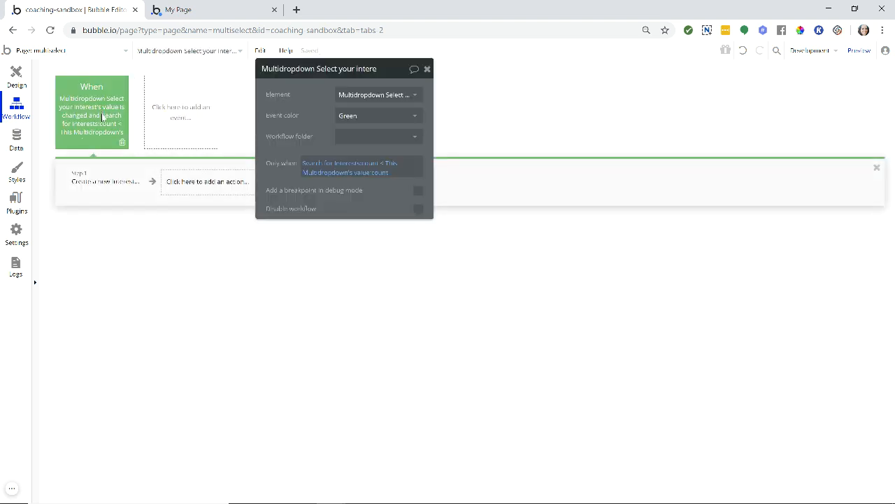
{"action": "left_click", "coordinate": [179, 10]}
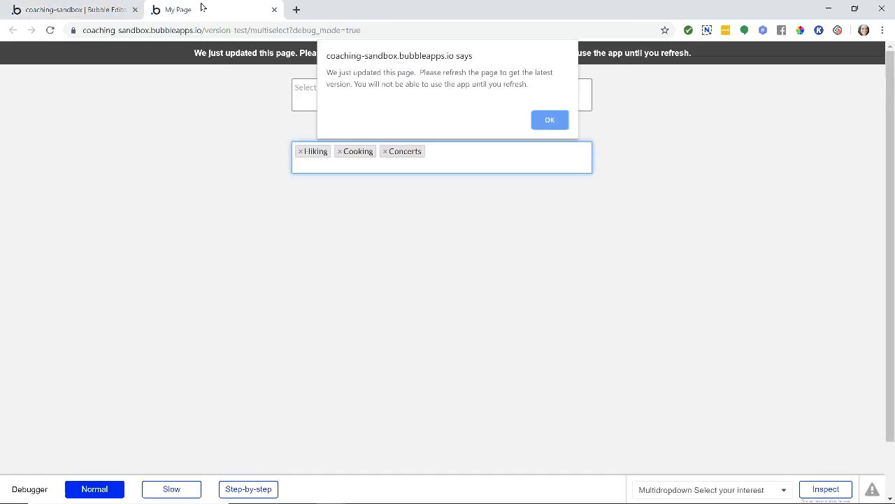
{"action": "left_click", "coordinate": [550, 120]}
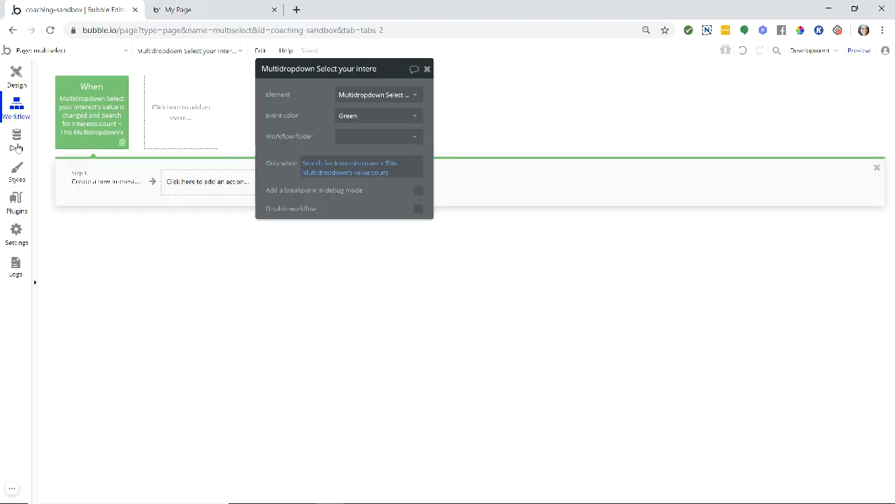
Enter 'Concerts' in the preview dropdown and confirm it appears as a fourth Interest record in App data.
{"action": "left_click", "coordinate": [16, 138]}
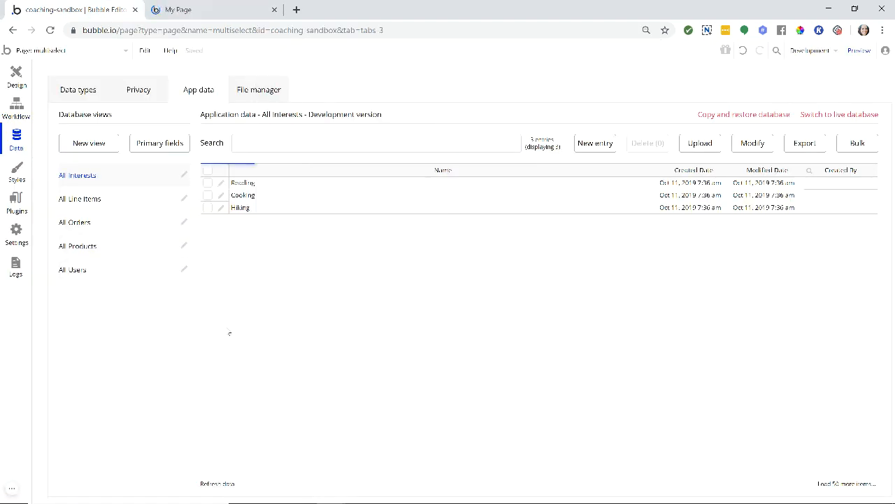
{"action": "left_click", "coordinate": [244, 183]}
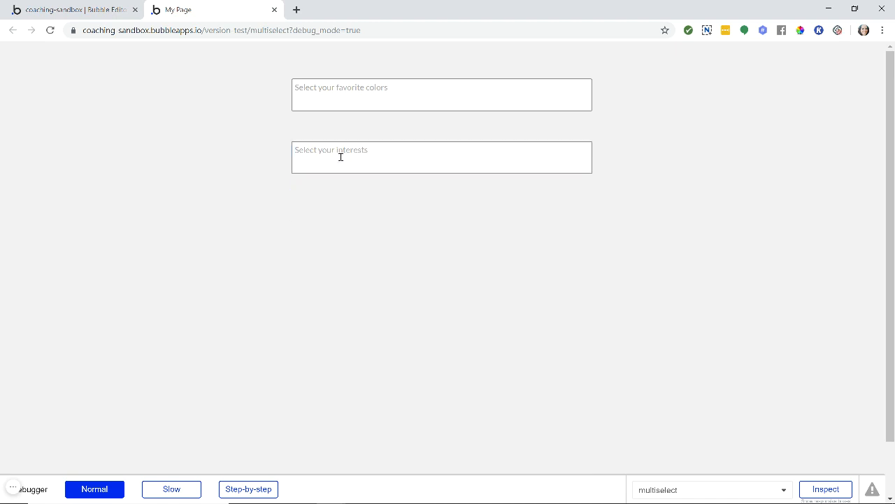
{"action": "type", "text": "oncerts"}
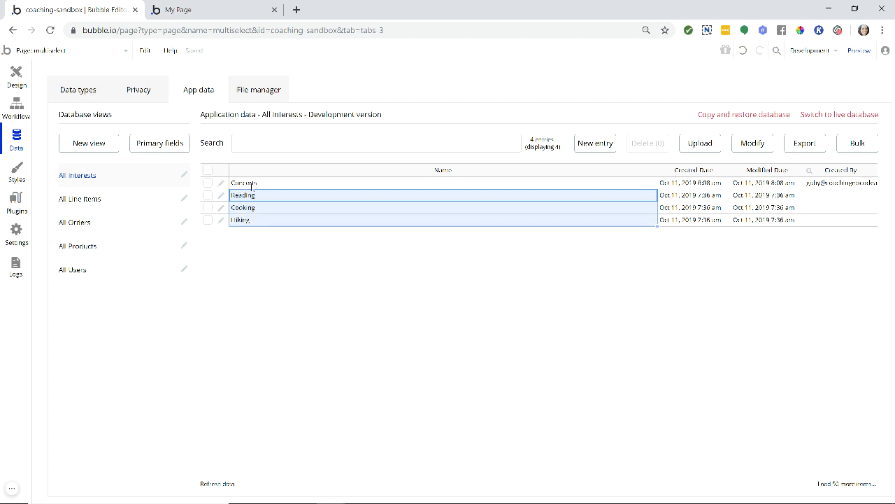
{"action": "left_click", "coordinate": [252, 183]}
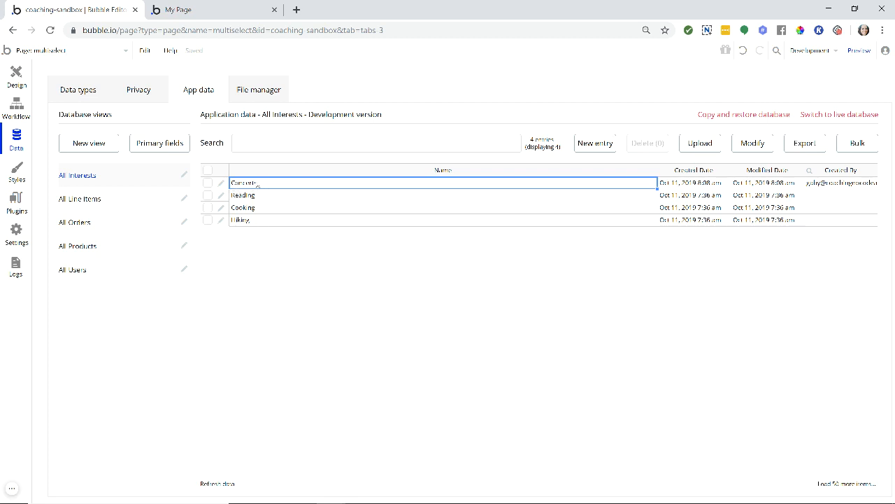
{"action": "mouse_move", "coordinate": [259, 274]}
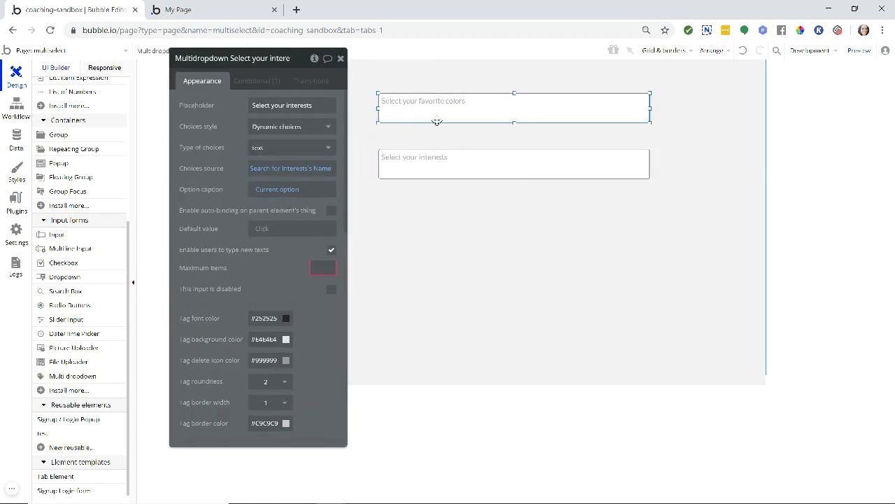
Select the 'Select your interests' multidropdown to show its dynamic-choice settings.
{"action": "left_click", "coordinate": [290, 127]}
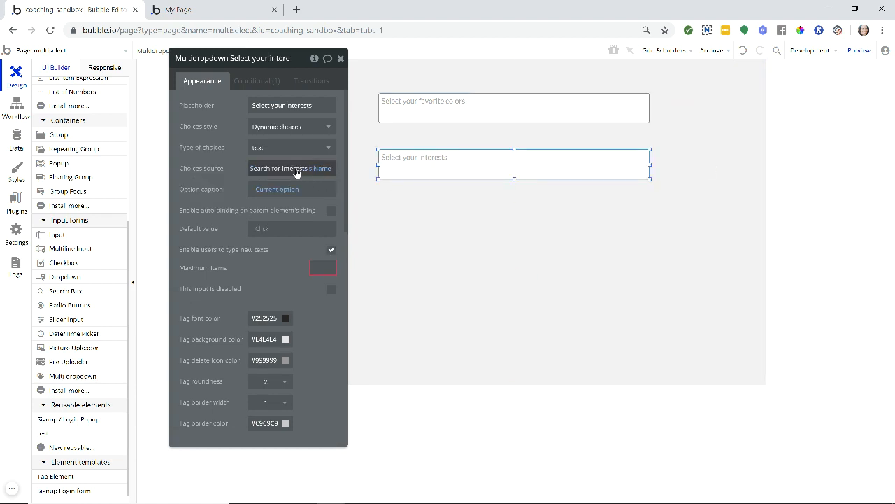
{"action": "mouse_move", "coordinate": [296, 168]}
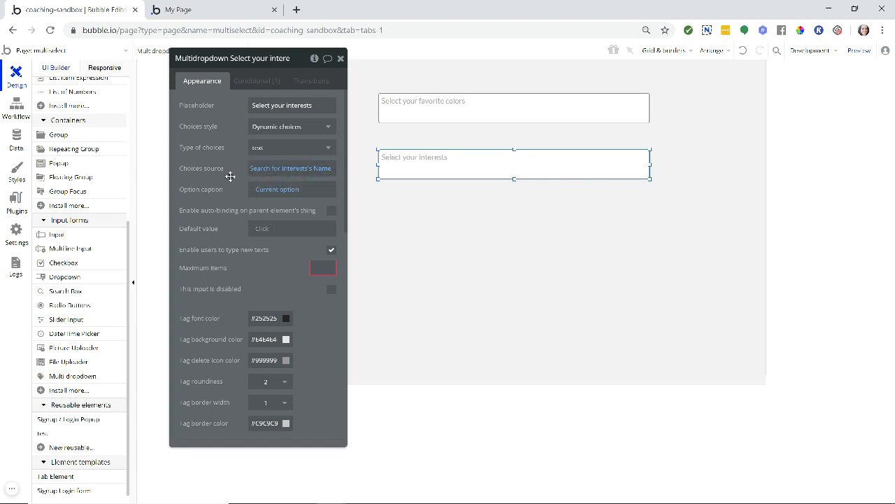
{"action": "mouse_move", "coordinate": [340, 250]}
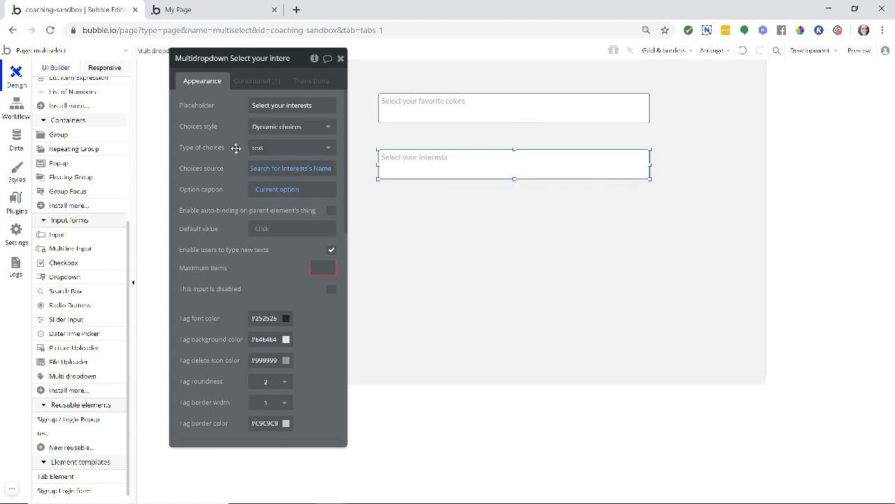
{"action": "mouse_move", "coordinate": [221, 180]}
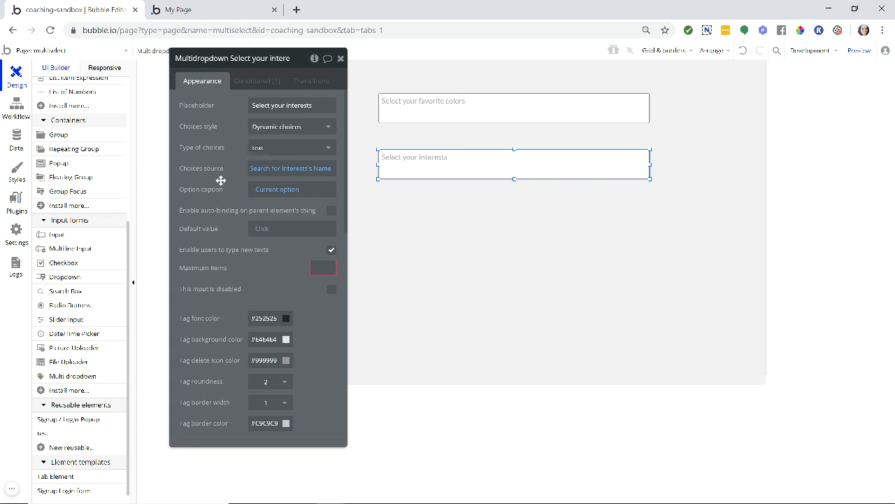